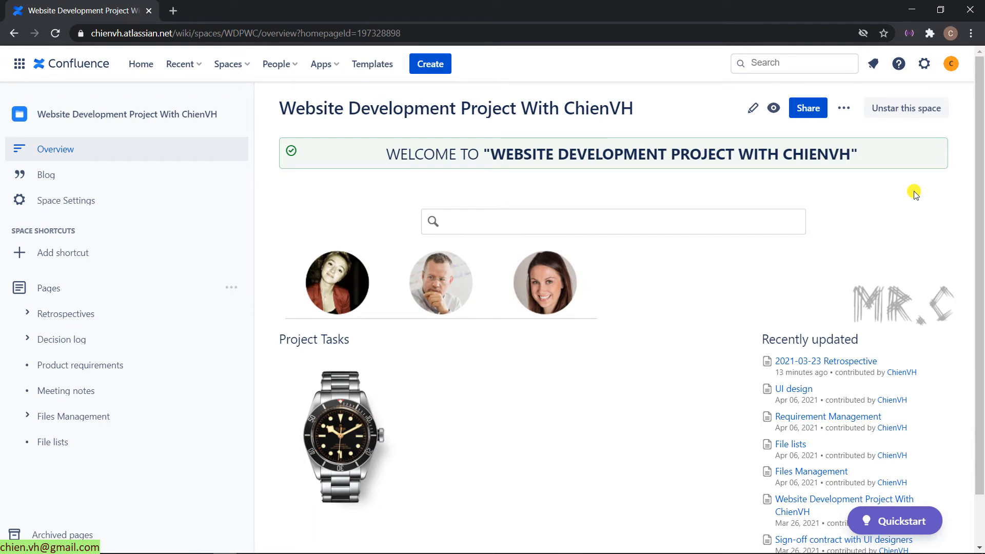
{"action": "mouse_move", "coordinate": [350, 214]}
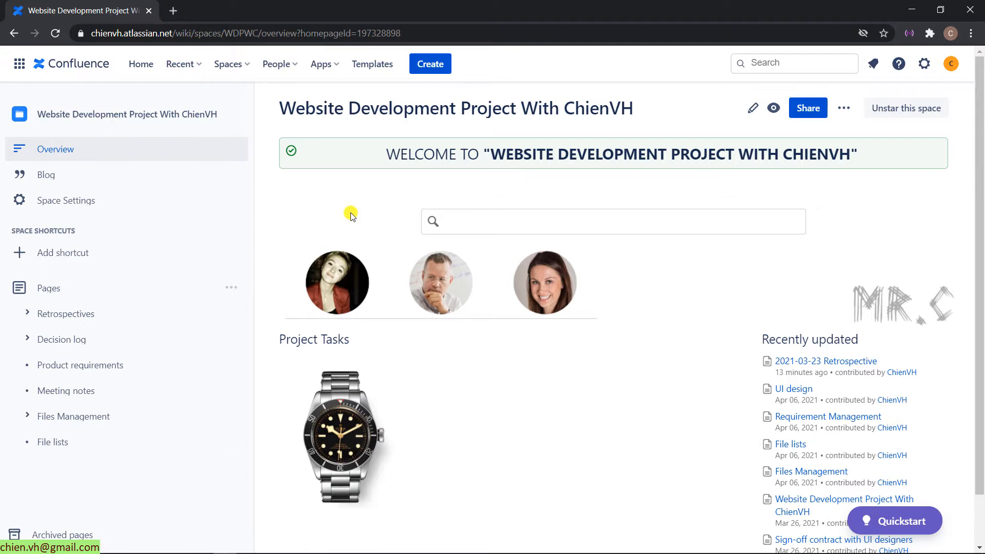
{"action": "mouse_move", "coordinate": [329, 200]}
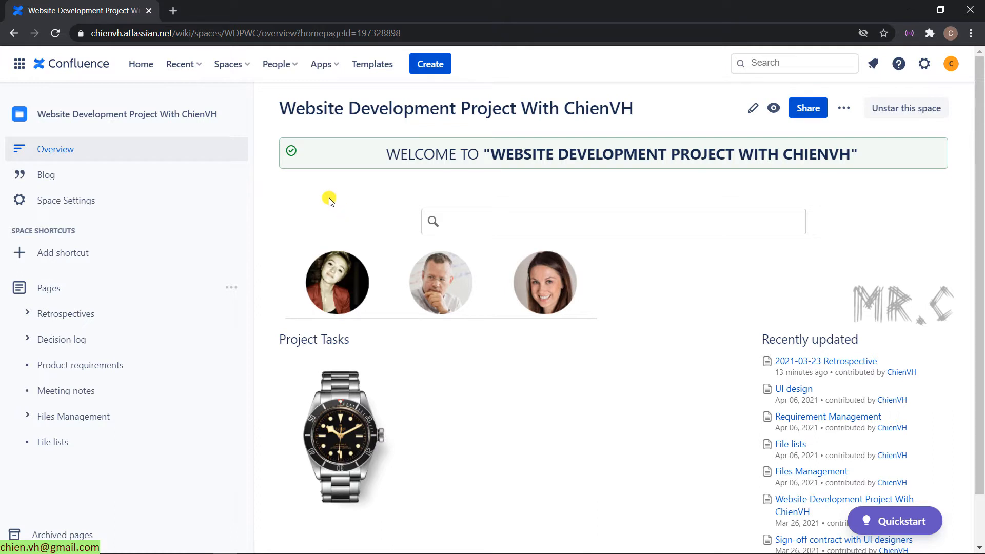
{"action": "mouse_move", "coordinate": [259, 215]}
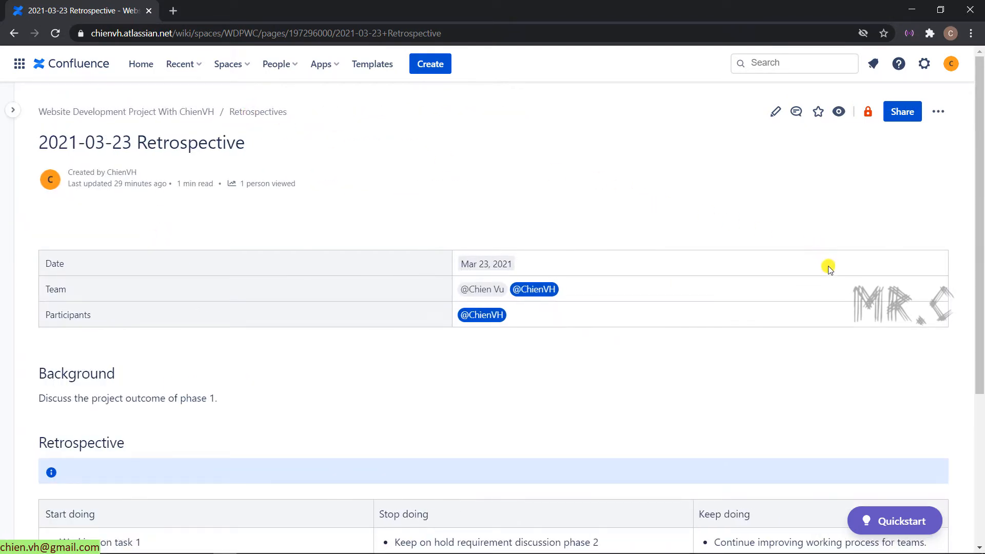
Read through the Retrospective page's background, start/stop/keep items and action items.
{"action": "scroll", "scroll_direction": "down", "scroll_amount": 3}
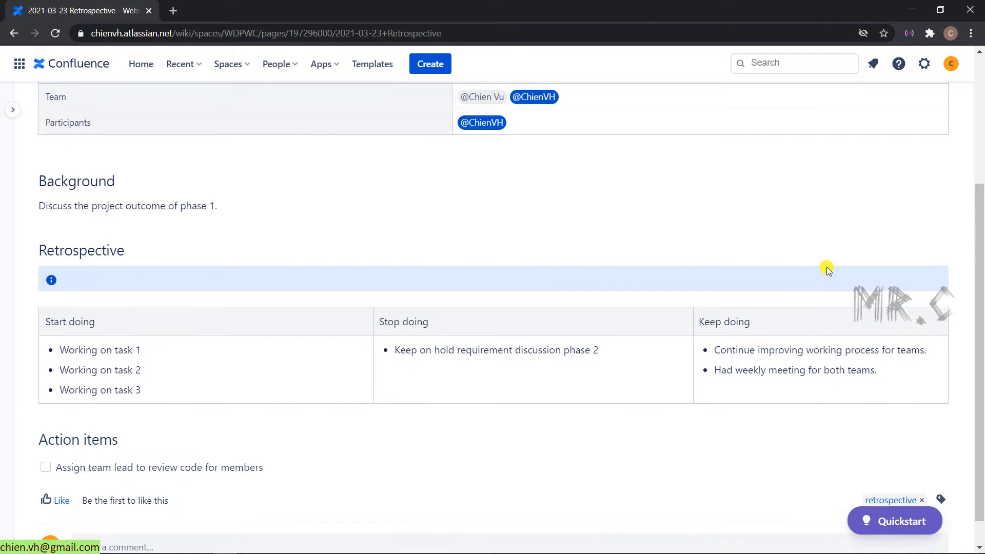
{"action": "scroll", "scroll_direction": "up", "scroll_amount": 3}
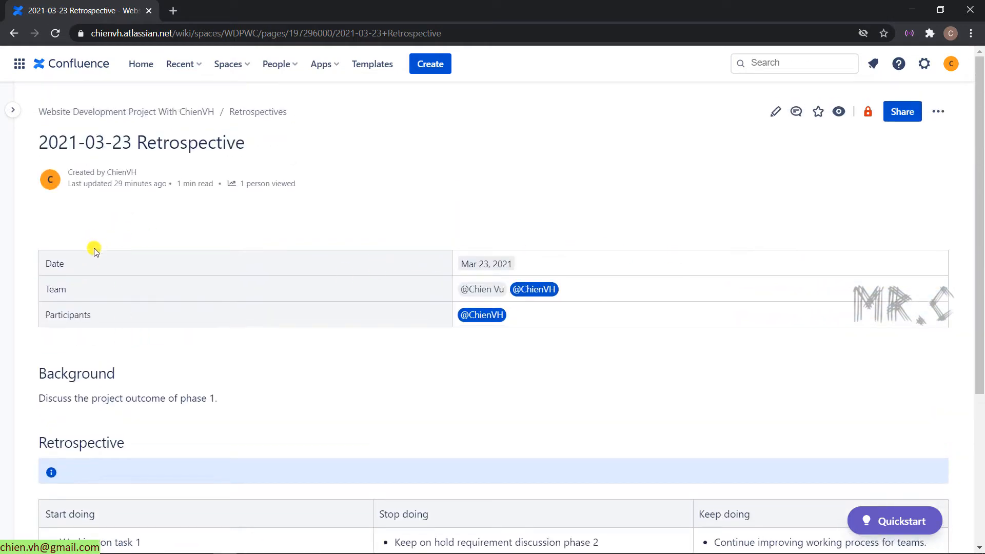
{"action": "mouse_move", "coordinate": [74, 293]}
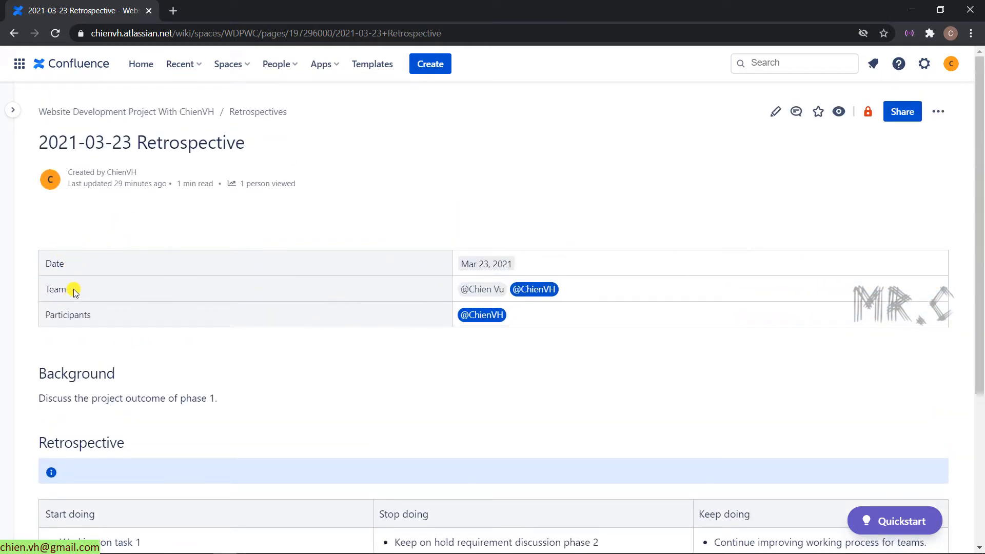
{"action": "scroll", "scroll_direction": "down", "scroll_amount": 3}
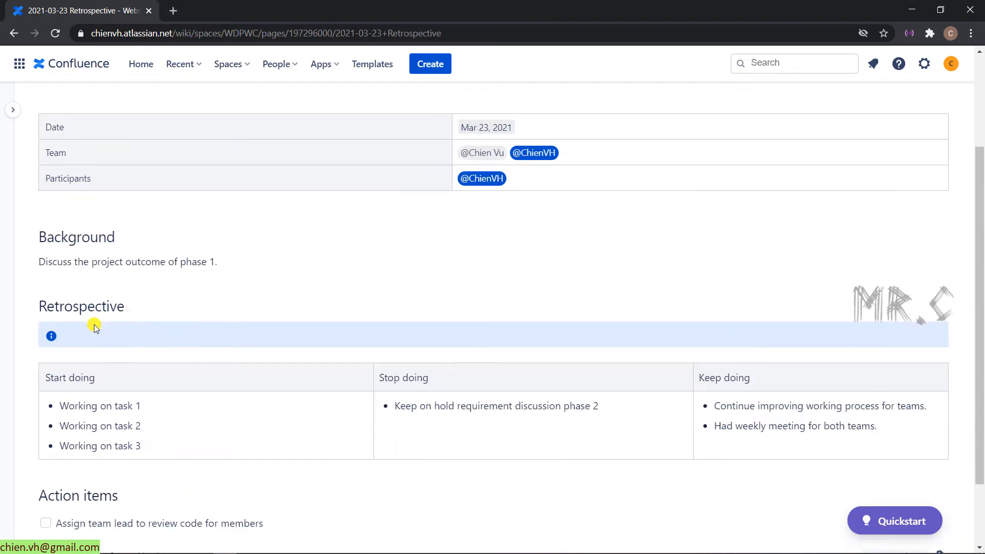
{"action": "scroll", "scroll_direction": "down", "scroll_amount": 3}
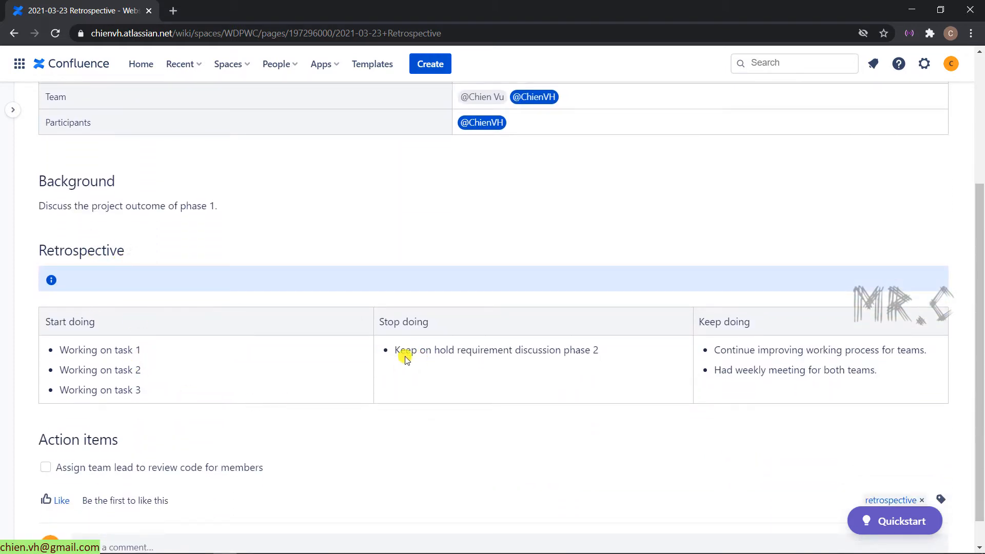
{"action": "scroll", "scroll_direction": "down", "scroll_amount": 3}
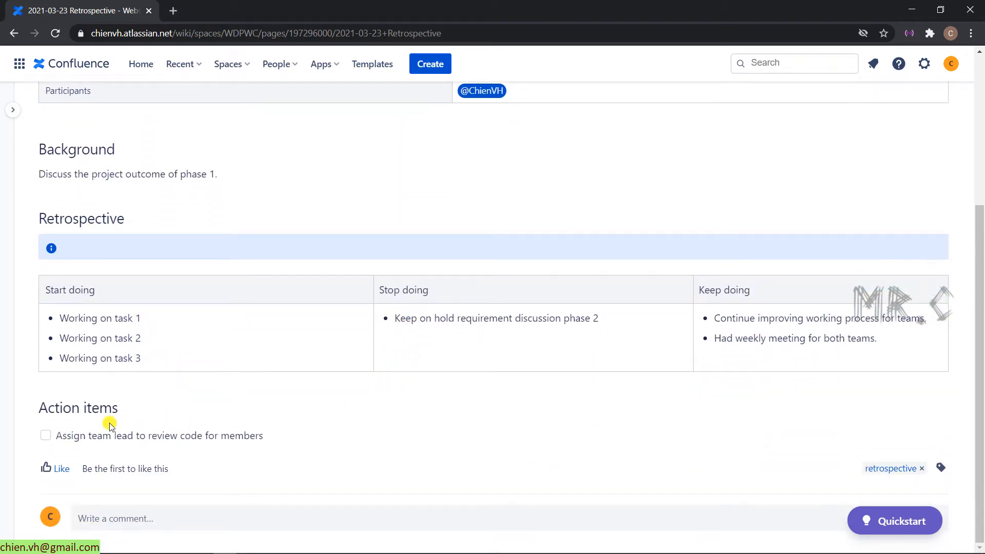
{"action": "scroll", "scroll_direction": "up", "scroll_amount": 3}
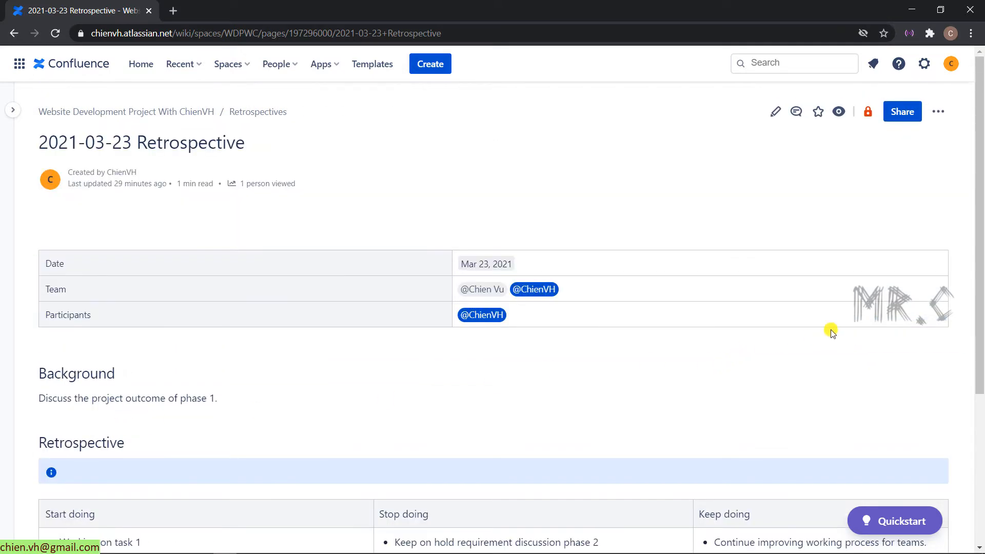
{"action": "mouse_move", "coordinate": [74, 246]}
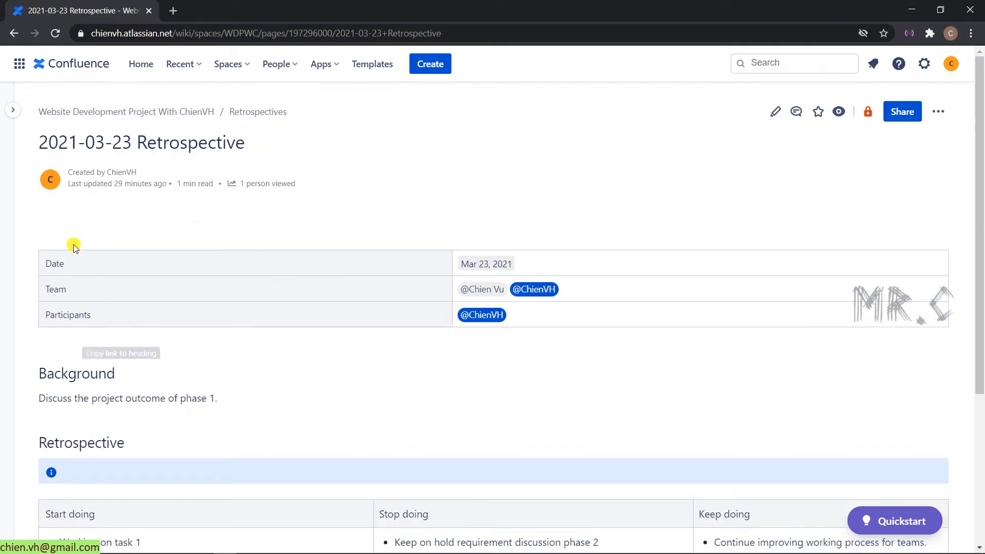
{"action": "mouse_move", "coordinate": [775, 111]}
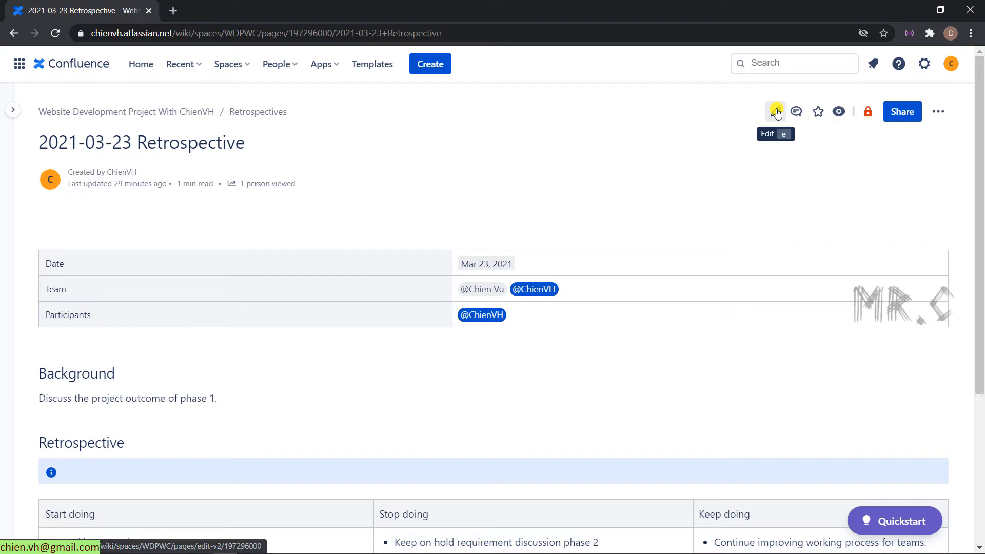
Edit the page and enter 'Team 1, Team 2, Team 3, Te' in the Team row.
{"action": "left_click", "coordinate": [775, 111]}
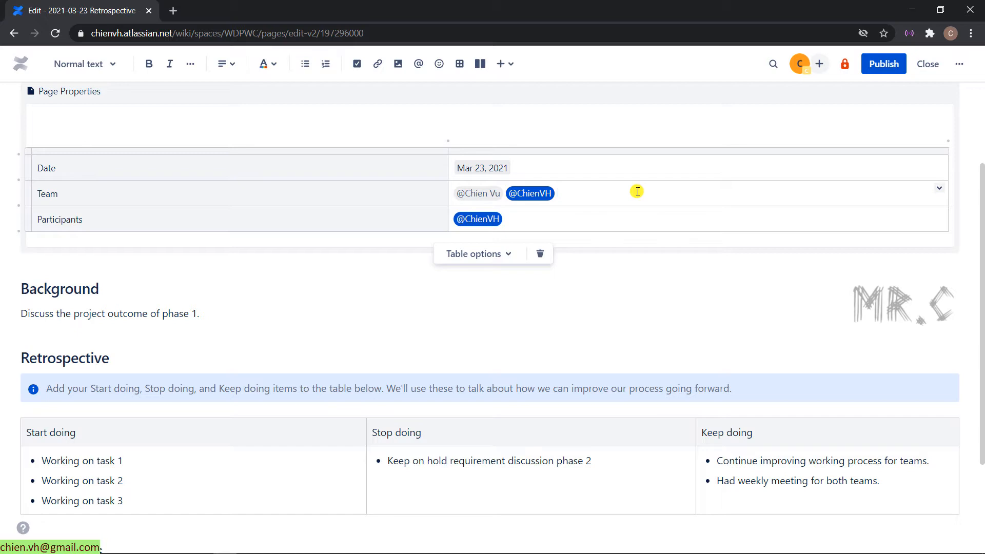
{"action": "type", "text": "Team 1,"}
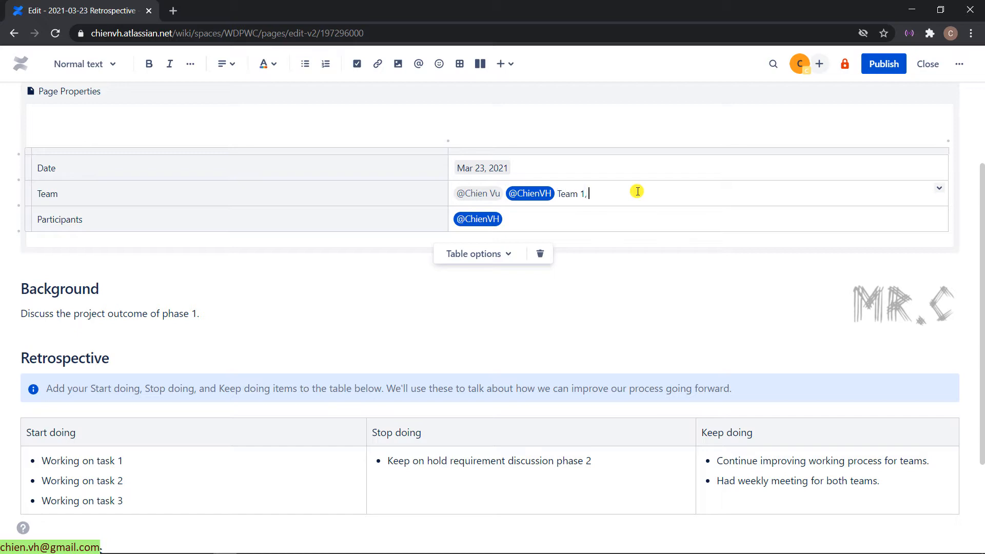
{"action": "type", "text": "Team 2"}
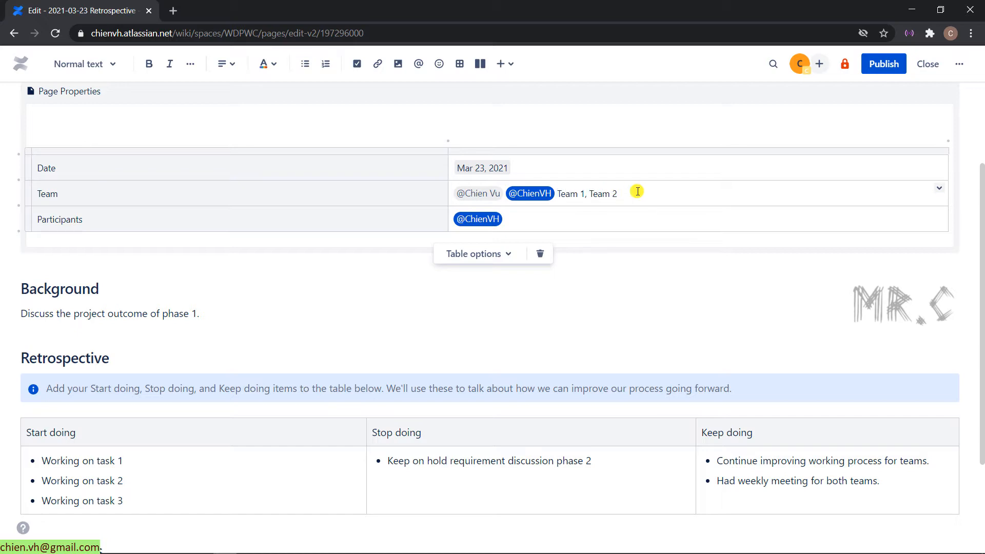
{"action": "type", "text": ", Team 3, Team 4"}
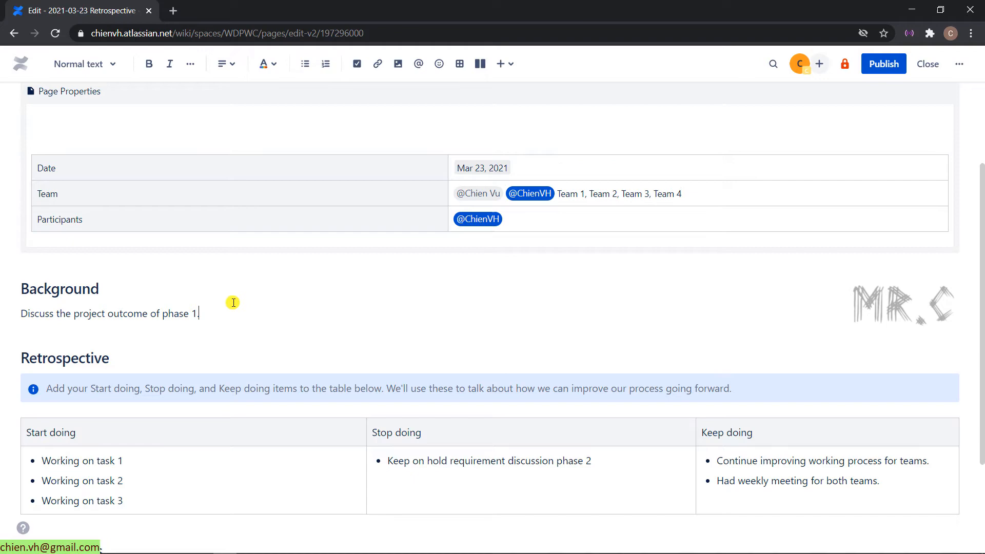
Select the whole Background sentence for copying.
{"action": "triple_click", "coordinate": [109, 313]}
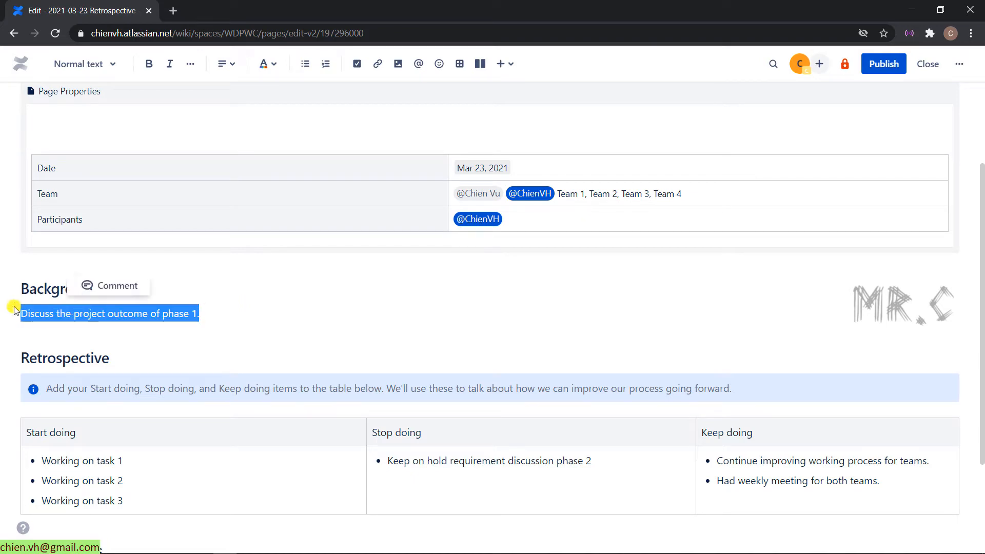
{"action": "scroll", "scroll_direction": "down", "scroll_amount": 3}
{"action": "type", "text": "Working on task 4"}
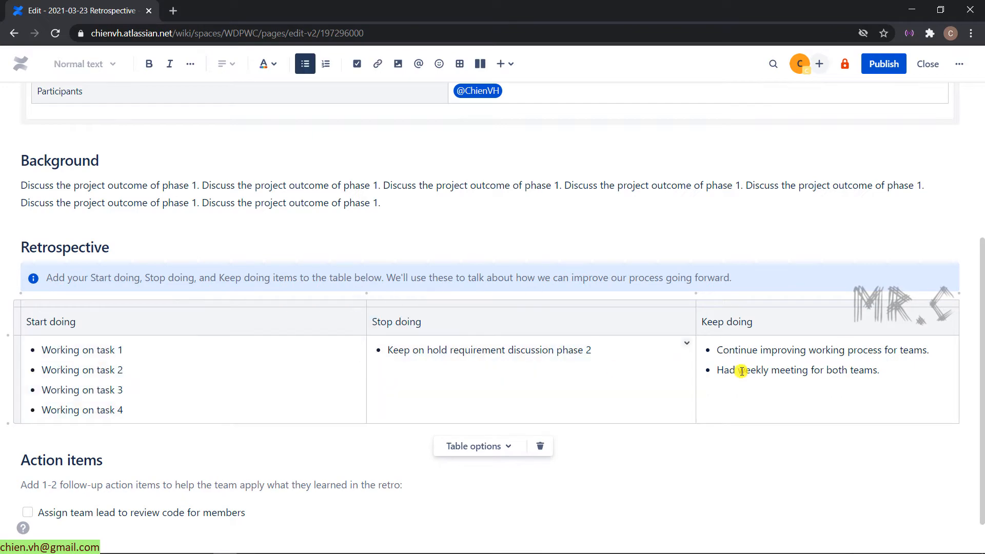
{"action": "scroll", "scroll_direction": "up", "scroll_amount": 3}
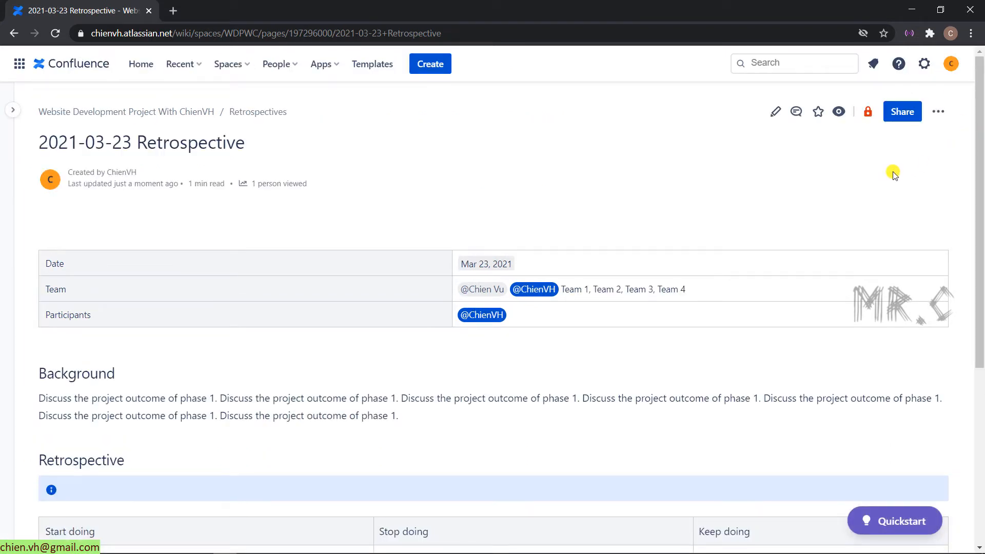
{"action": "mouse_move", "coordinate": [274, 330]}
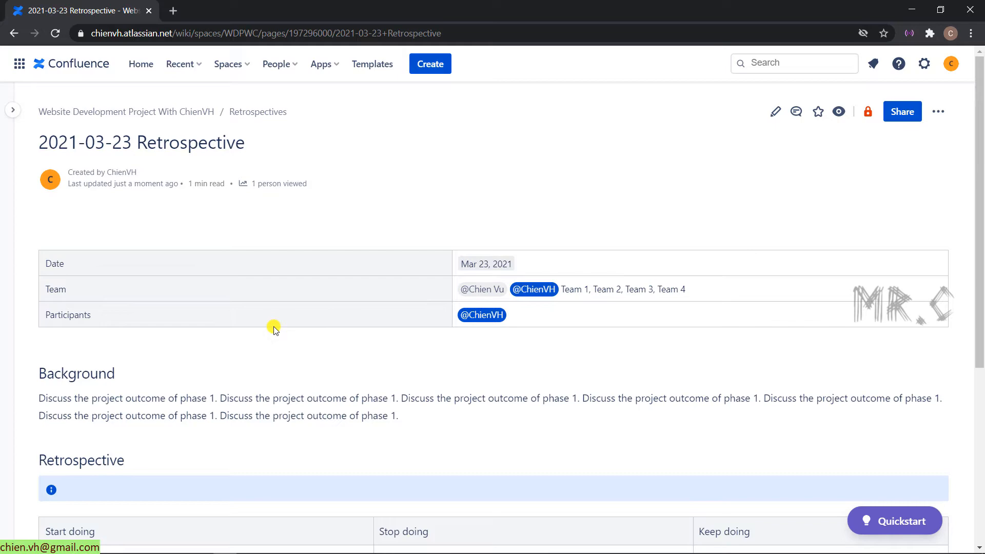
{"action": "mouse_move", "coordinate": [283, 338]}
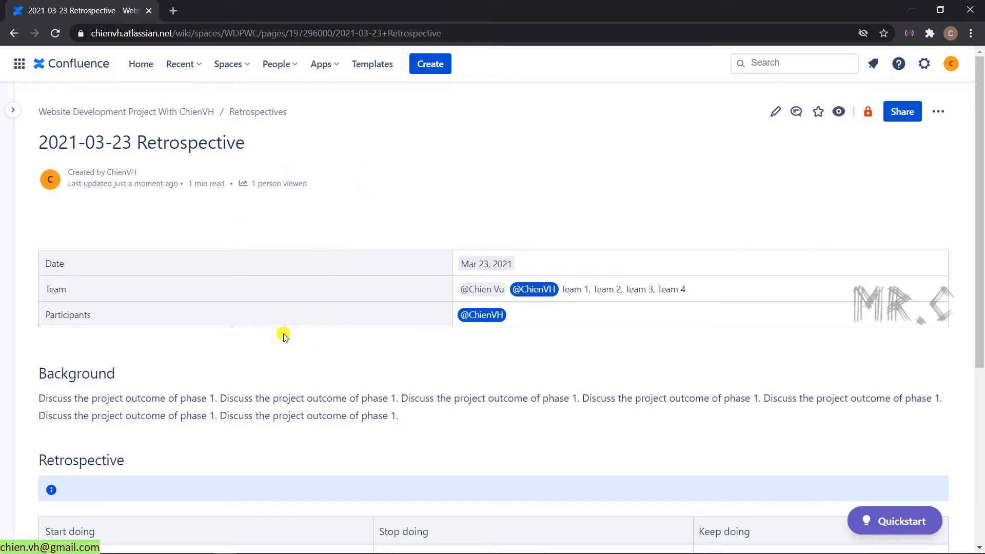
{"action": "scroll", "scroll_direction": "down", "scroll_amount": 3}
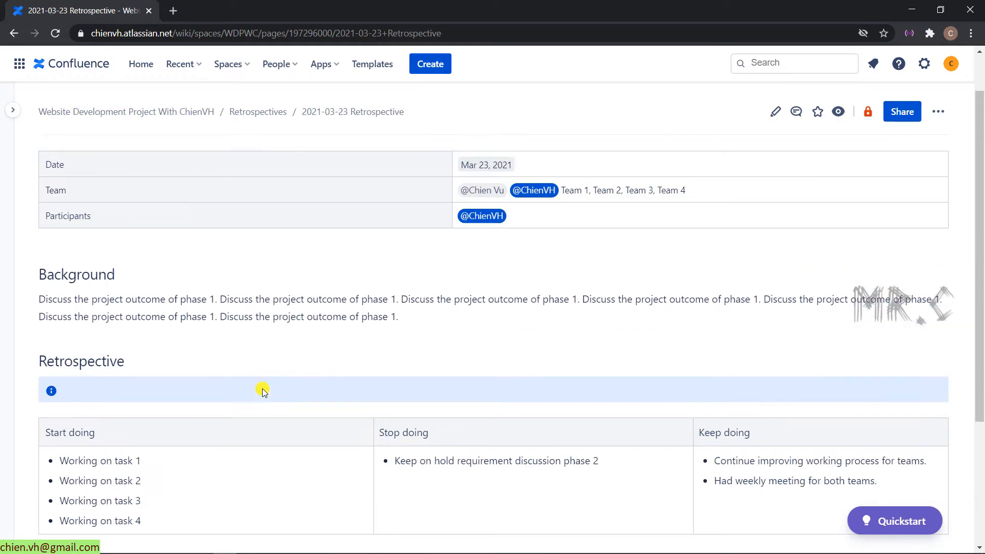
{"action": "scroll", "scroll_direction": "up", "scroll_amount": 3}
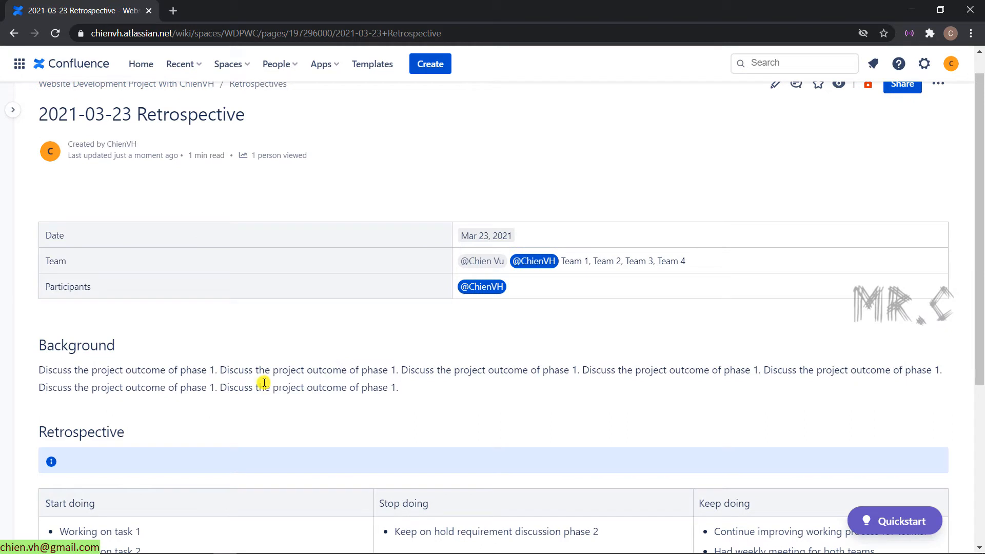
{"action": "mouse_move", "coordinate": [115, 339]}
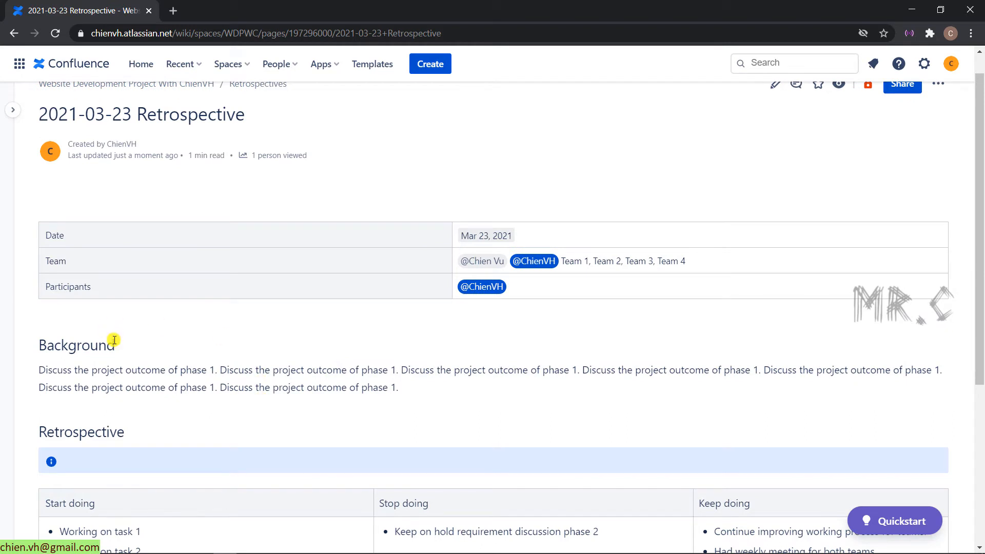
{"action": "scroll", "scroll_direction": "down", "scroll_amount": 3}
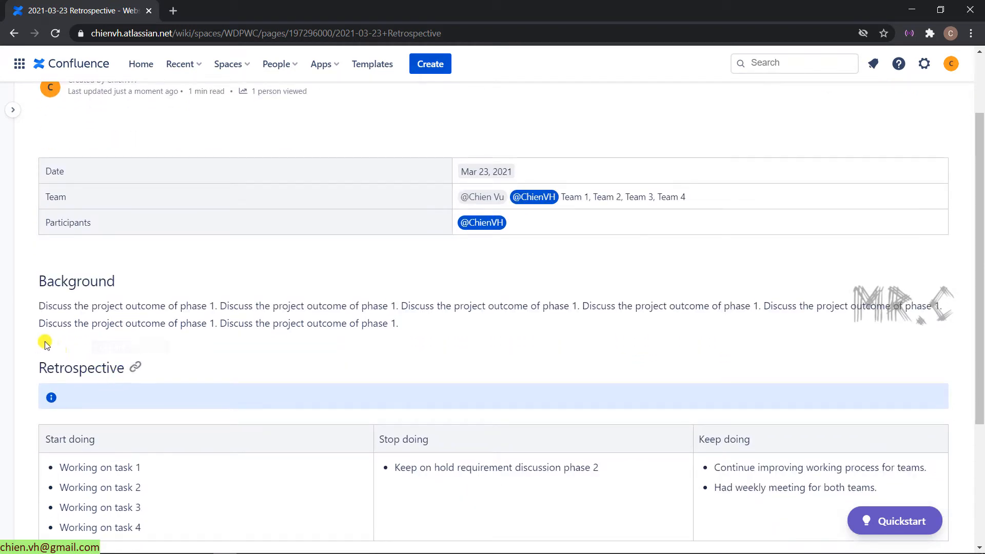
{"action": "mouse_move", "coordinate": [179, 304]}
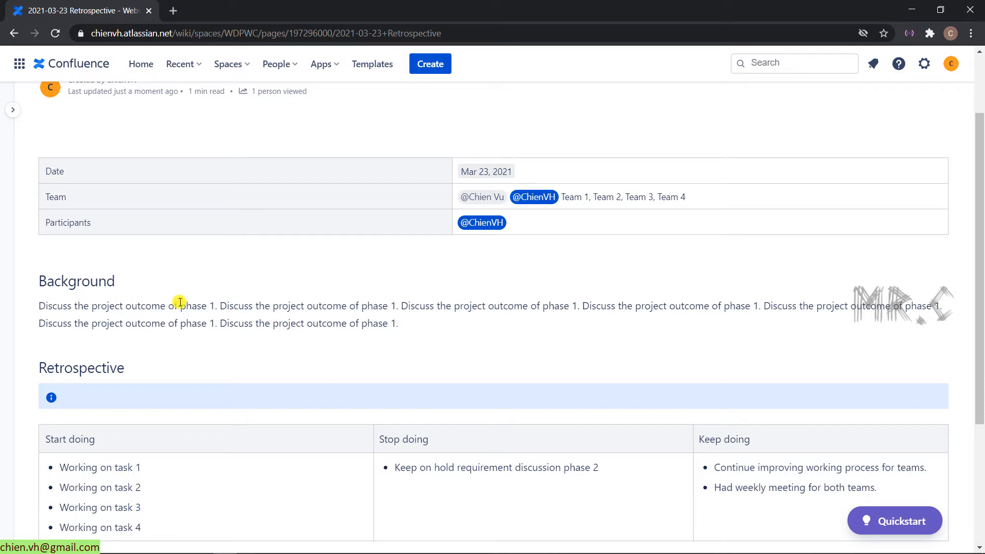
{"action": "mouse_move", "coordinate": [126, 298]}
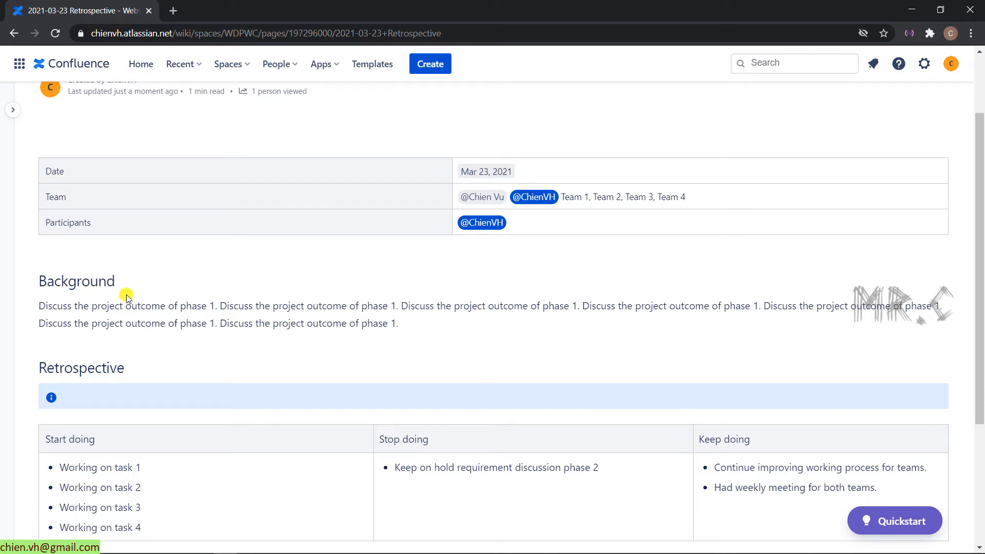
{"action": "mouse_move", "coordinate": [222, 303]}
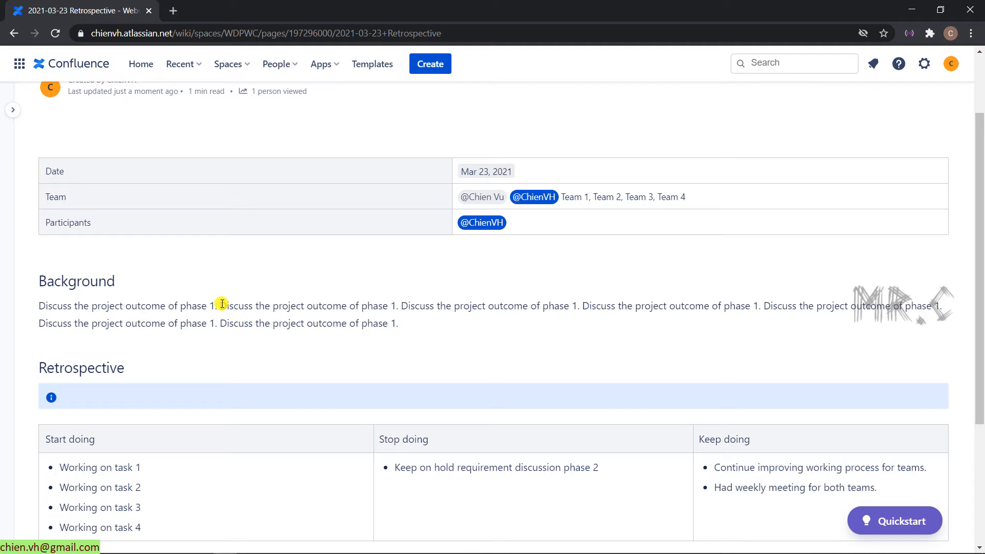
{"action": "double_click", "coordinate": [233, 306]}
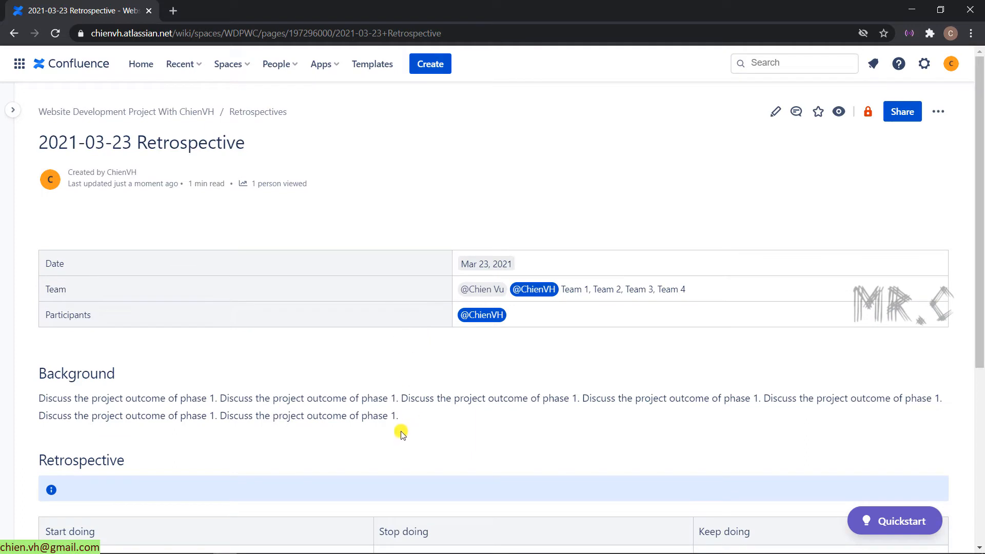
{"action": "mouse_move", "coordinate": [184, 374]}
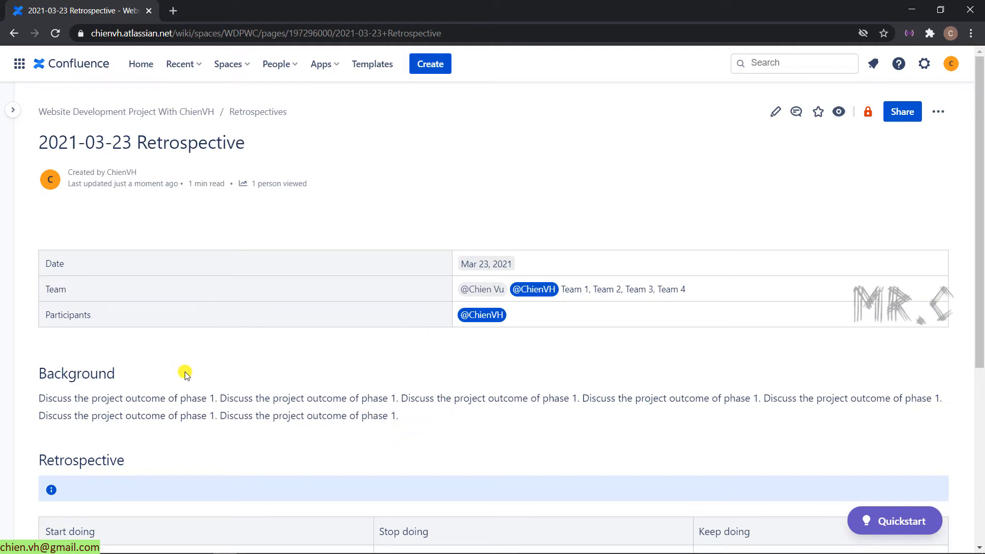
{"action": "mouse_move", "coordinate": [456, 383]}
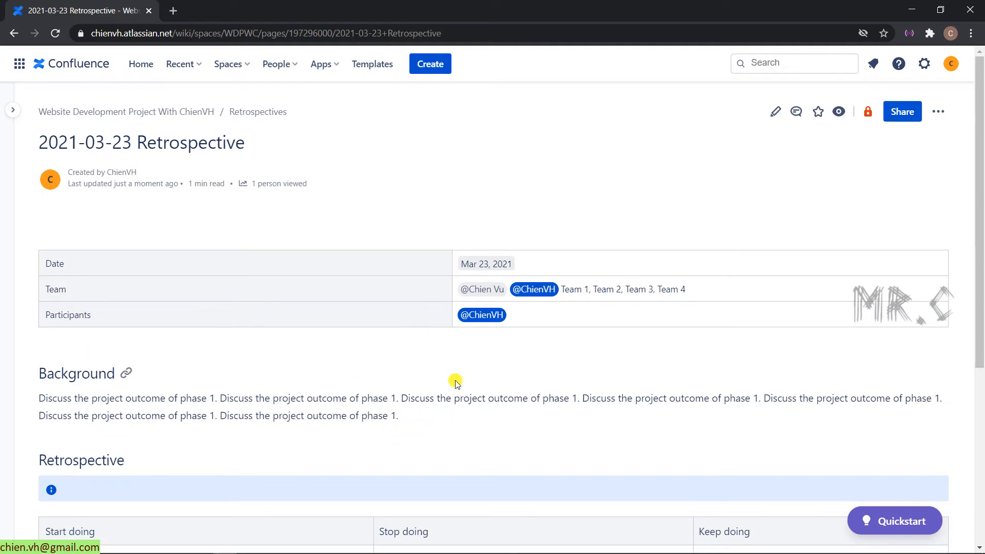
{"action": "mouse_move", "coordinate": [938, 111]}
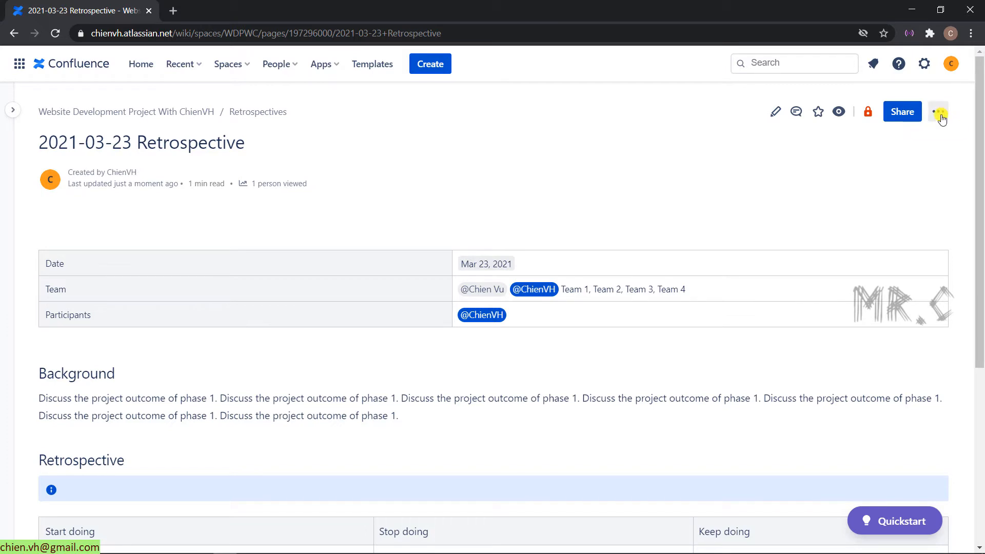
{"action": "mouse_move", "coordinate": [938, 111]}
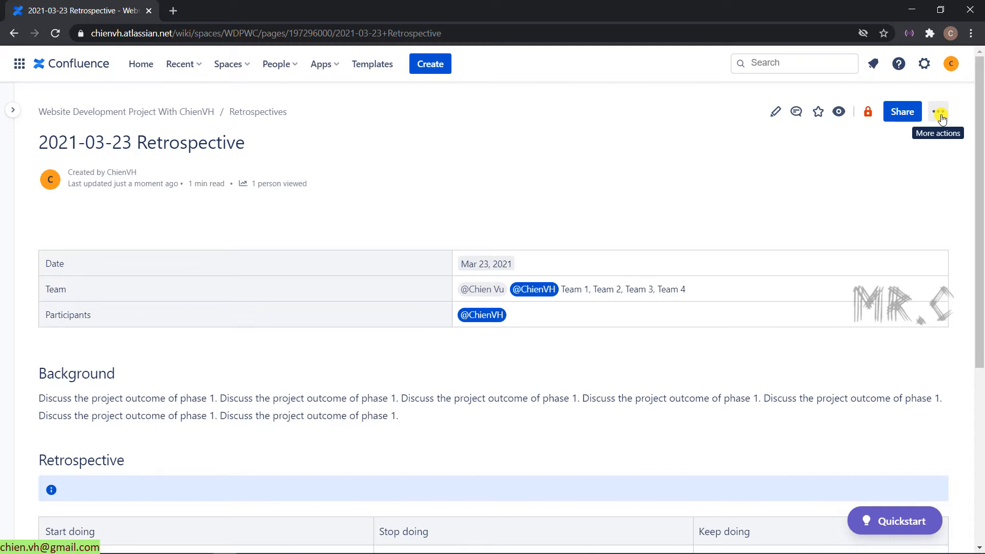
Open Page History from the page's More actions menu.
{"action": "left_click", "coordinate": [937, 111]}
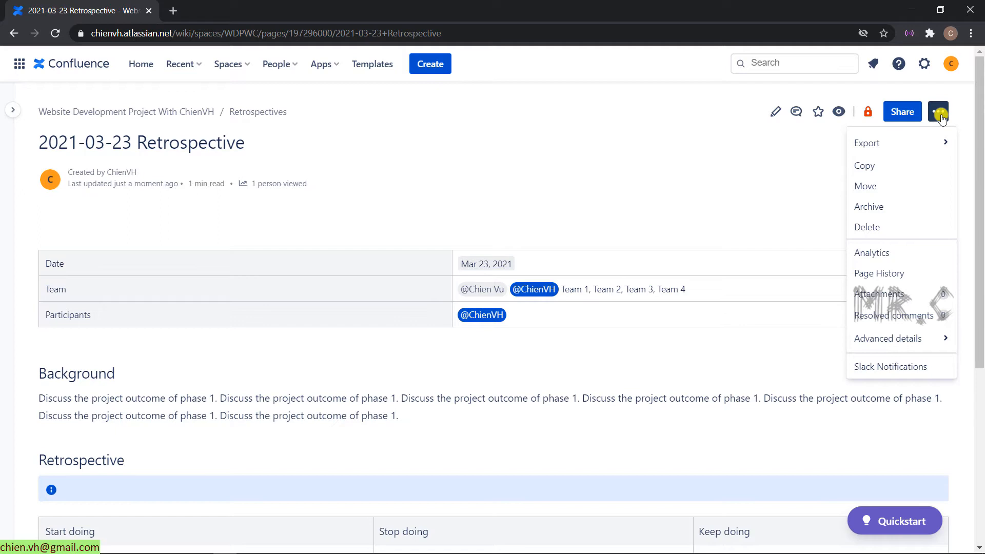
{"action": "mouse_move", "coordinate": [879, 274]}
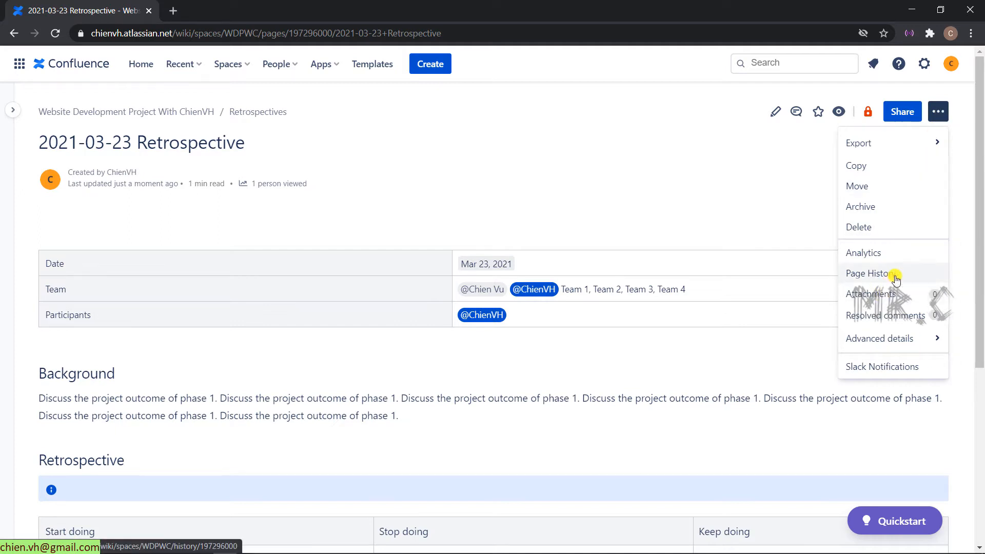
{"action": "left_click", "coordinate": [868, 274]}
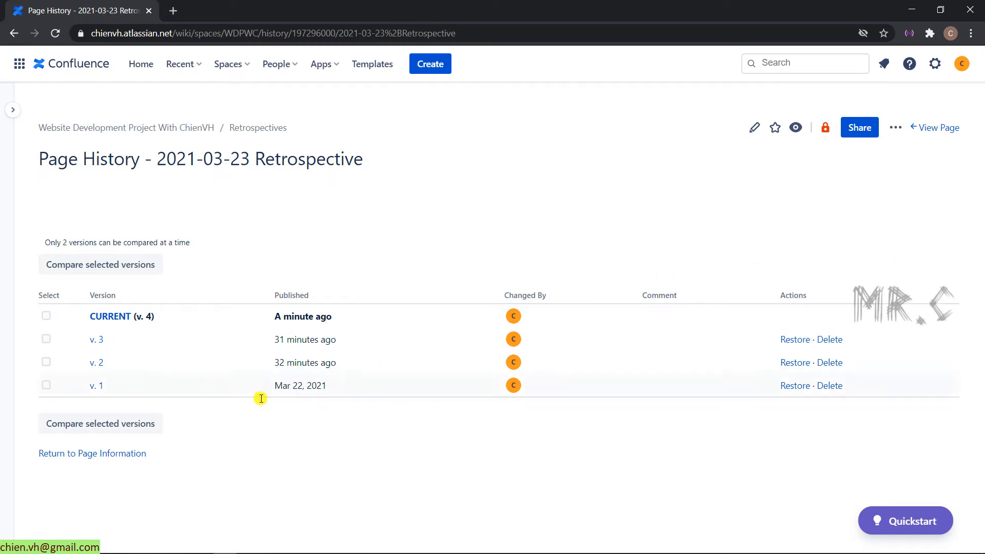
{"action": "mouse_move", "coordinate": [420, 347]}
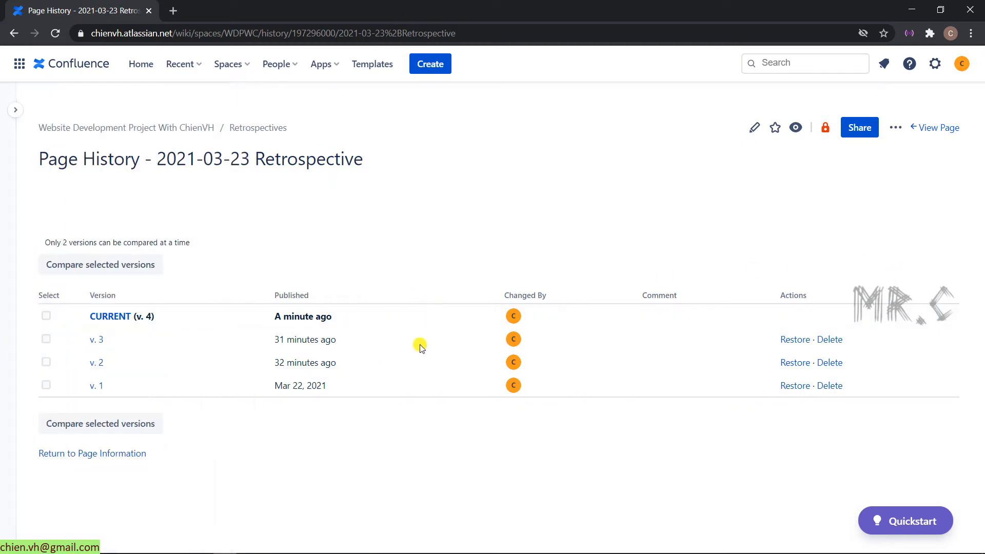
{"action": "mouse_move", "coordinate": [923, 271]}
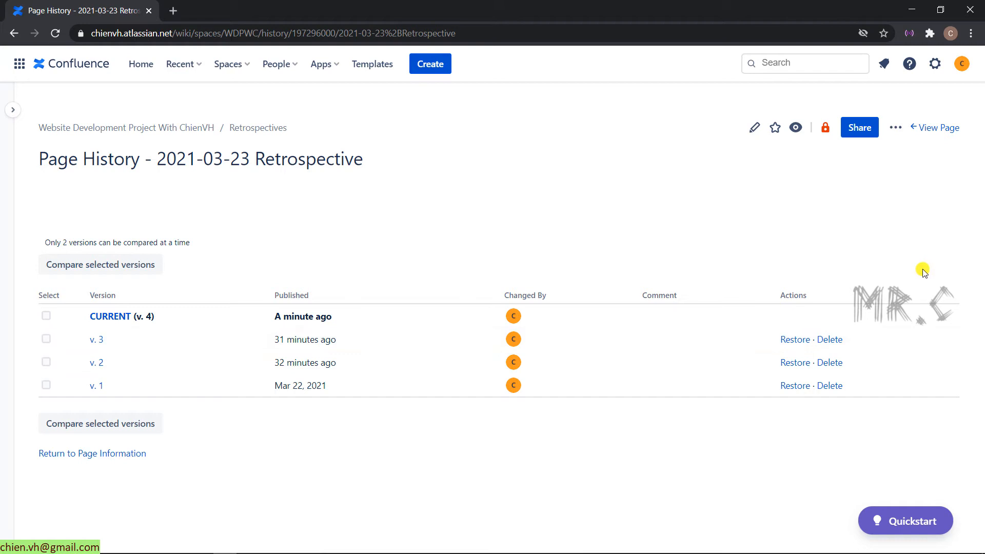
{"action": "mouse_move", "coordinate": [142, 420]}
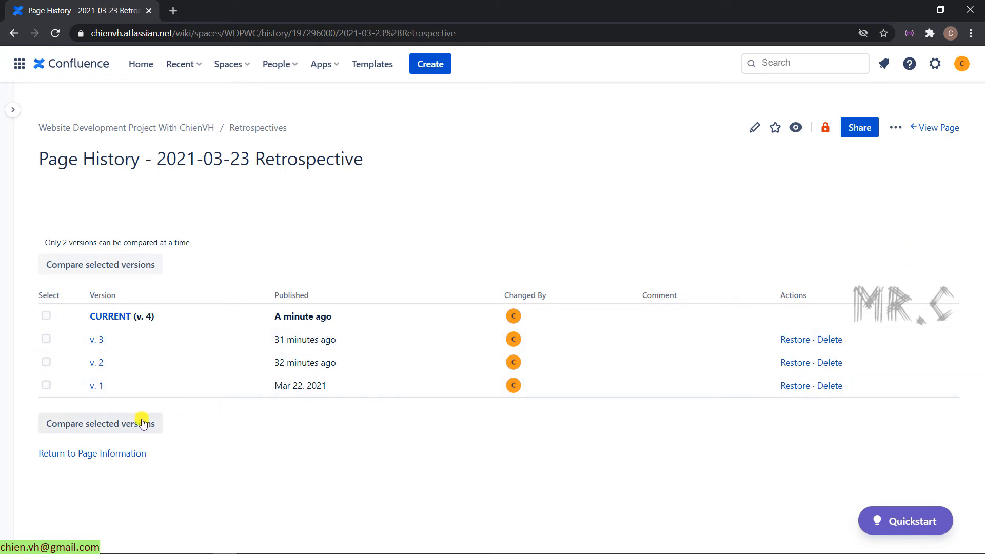
{"action": "mouse_move", "coordinate": [167, 331]}
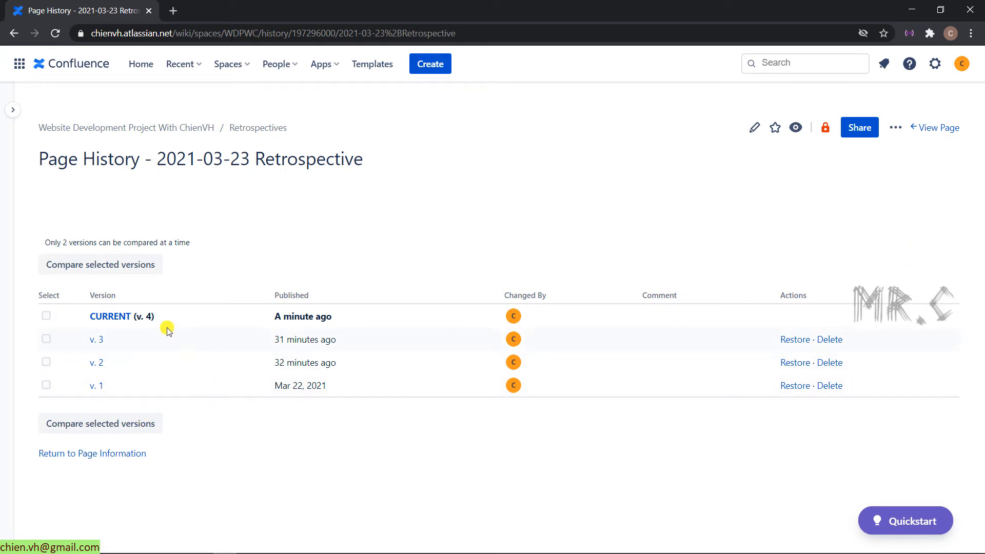
{"action": "mouse_move", "coordinate": [158, 342]}
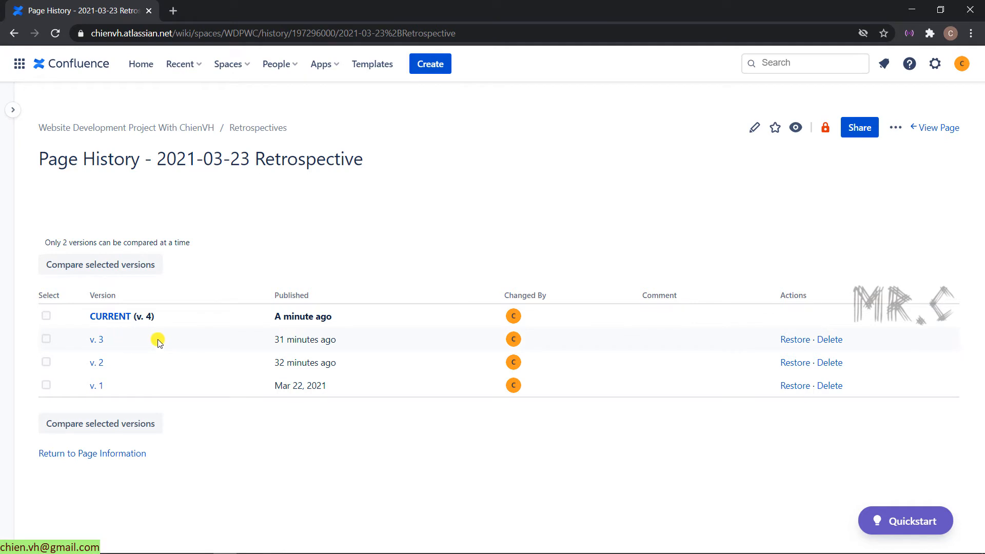
{"action": "mouse_move", "coordinate": [282, 281]}
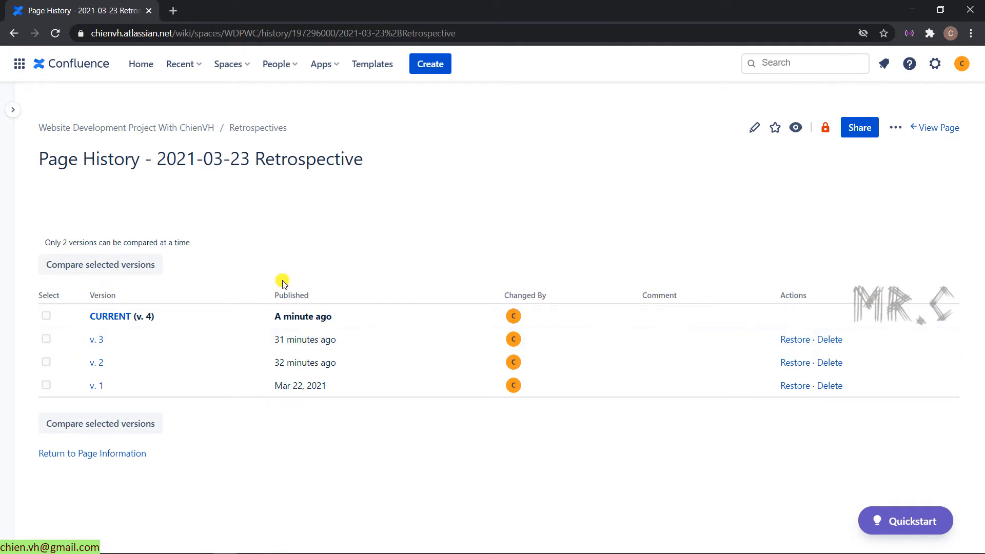
{"action": "mouse_move", "coordinate": [300, 326]}
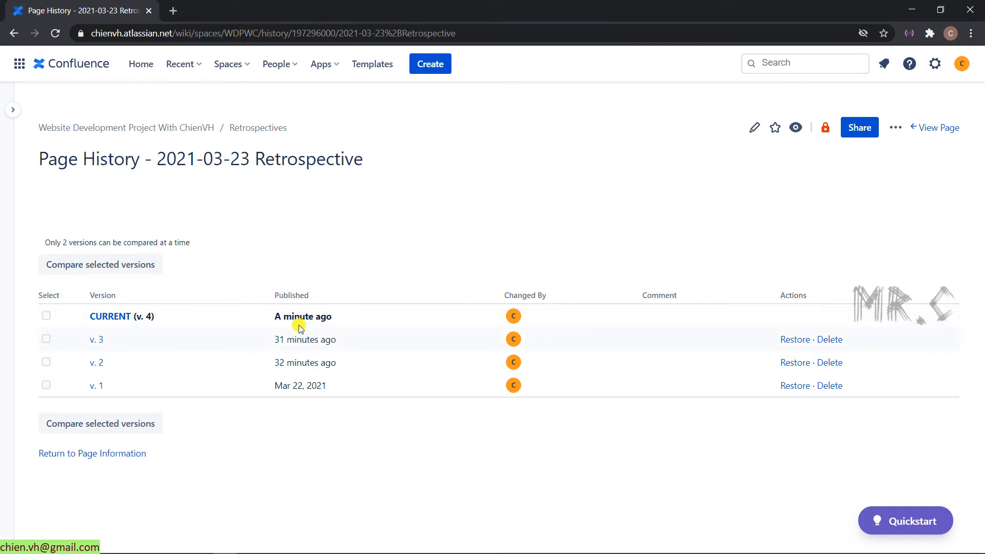
{"action": "mouse_move", "coordinate": [535, 293]}
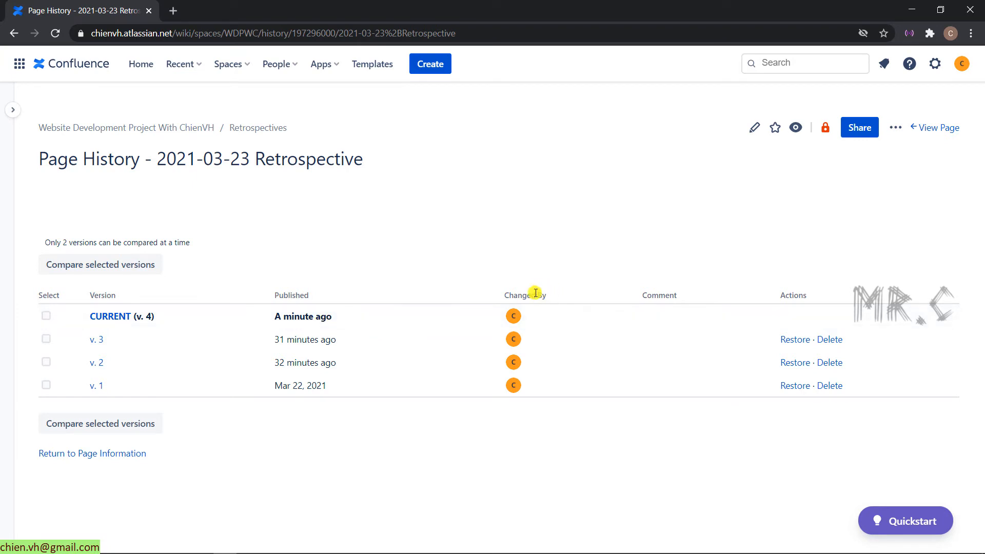
{"action": "mouse_move", "coordinate": [513, 339]}
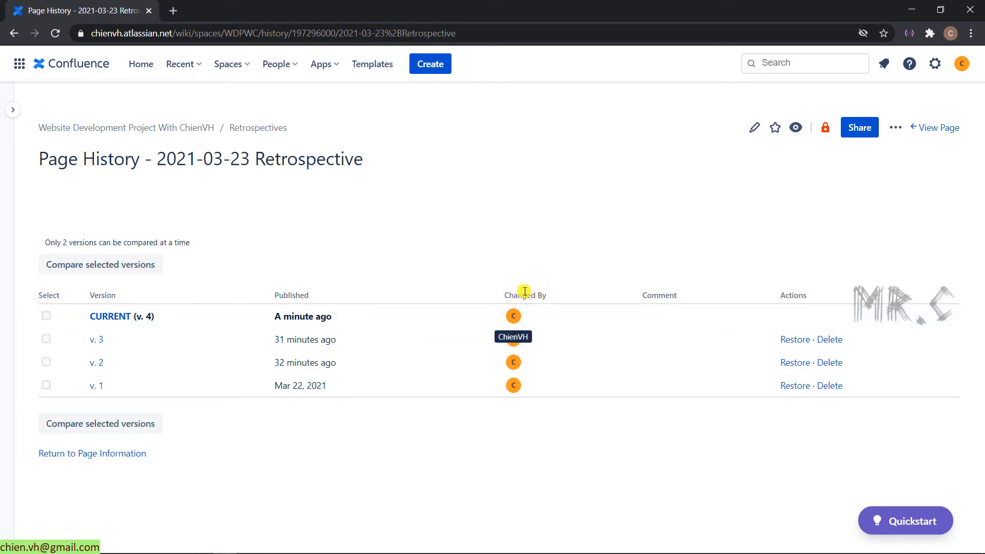
{"action": "mouse_move", "coordinate": [521, 417]}
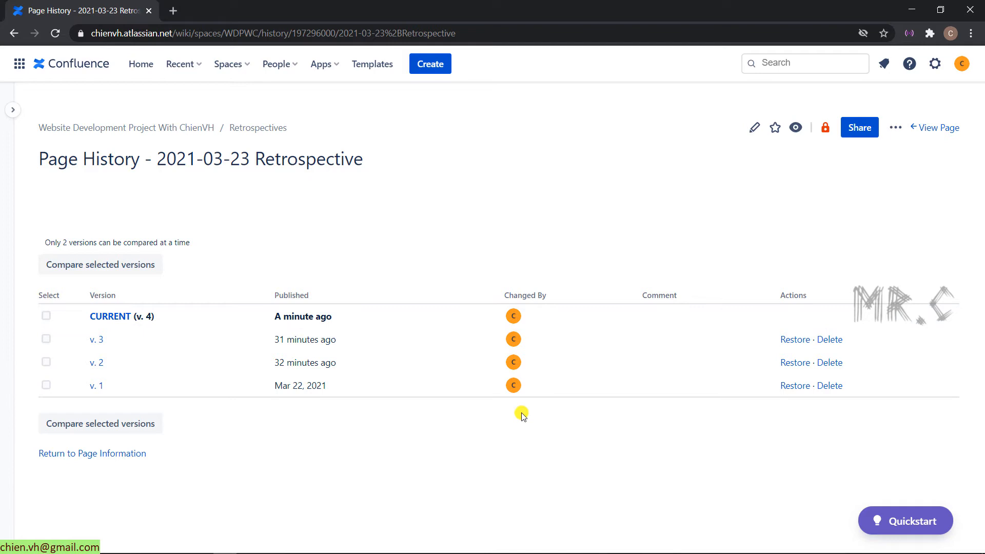
{"action": "mouse_move", "coordinate": [646, 317]}
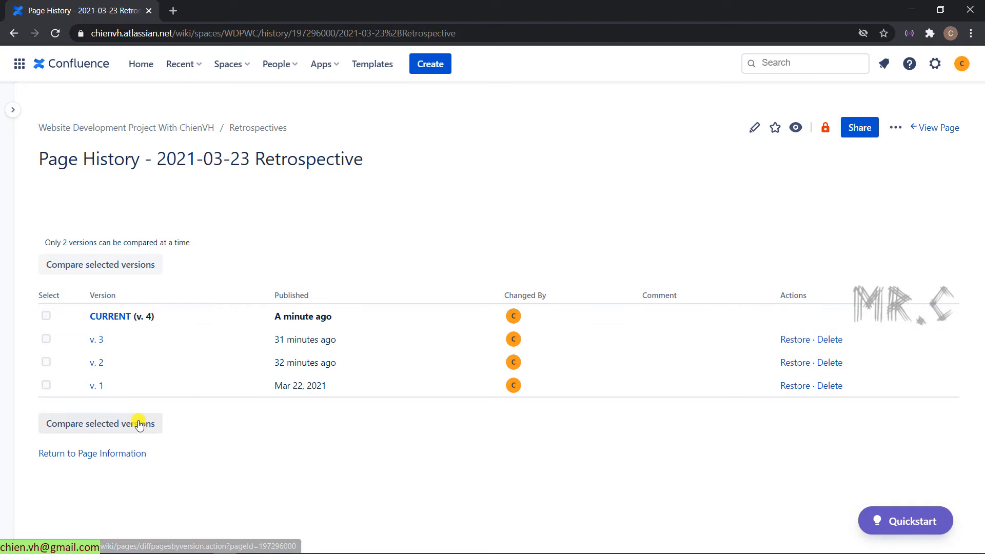
{"action": "mouse_move", "coordinate": [70, 349]}
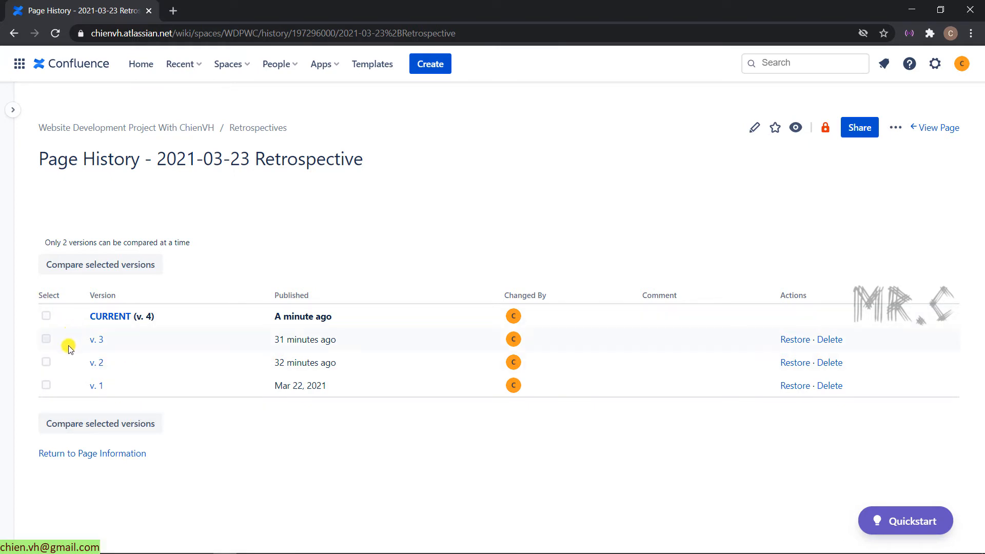
{"action": "mouse_move", "coordinate": [67, 331]}
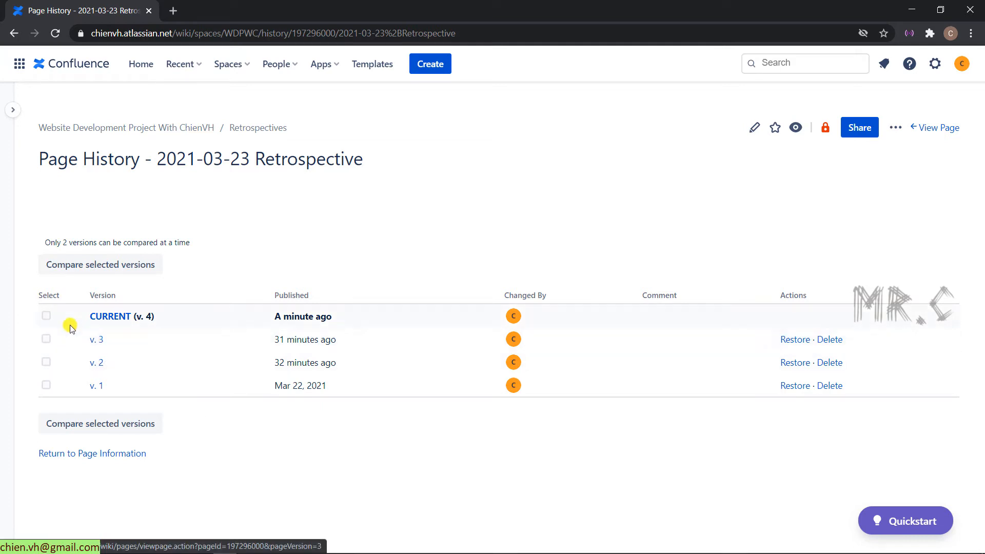
Select CURRENT (v. 4) and v. 3 and compare the two versions.
{"action": "left_click", "coordinate": [46, 316]}
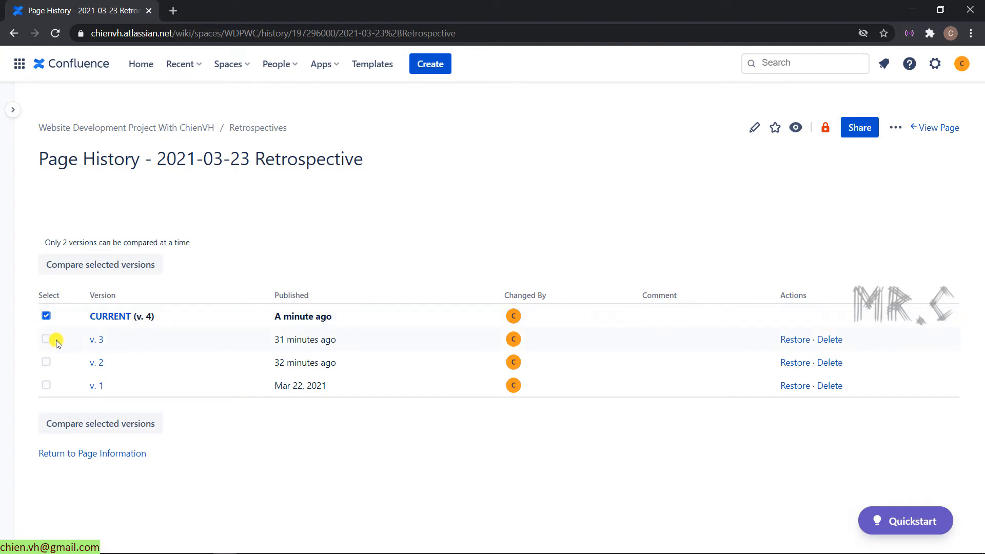
{"action": "left_click", "coordinate": [45, 339]}
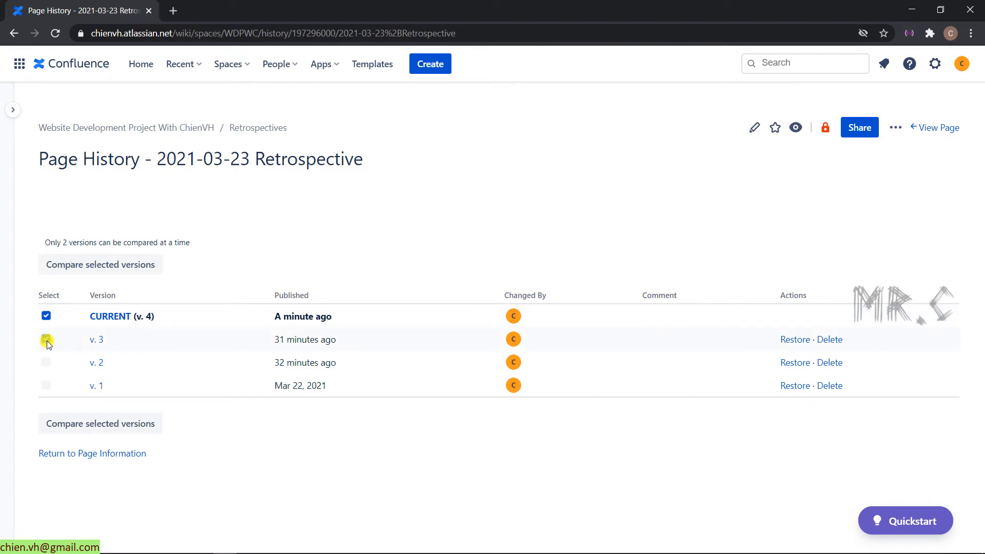
{"action": "left_click", "coordinate": [46, 340]}
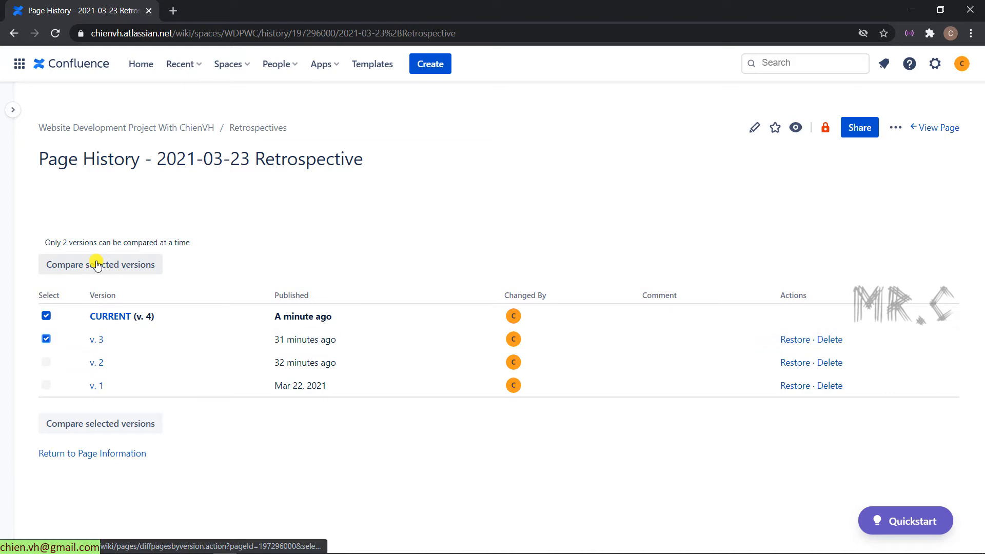
{"action": "left_click", "coordinate": [100, 264]}
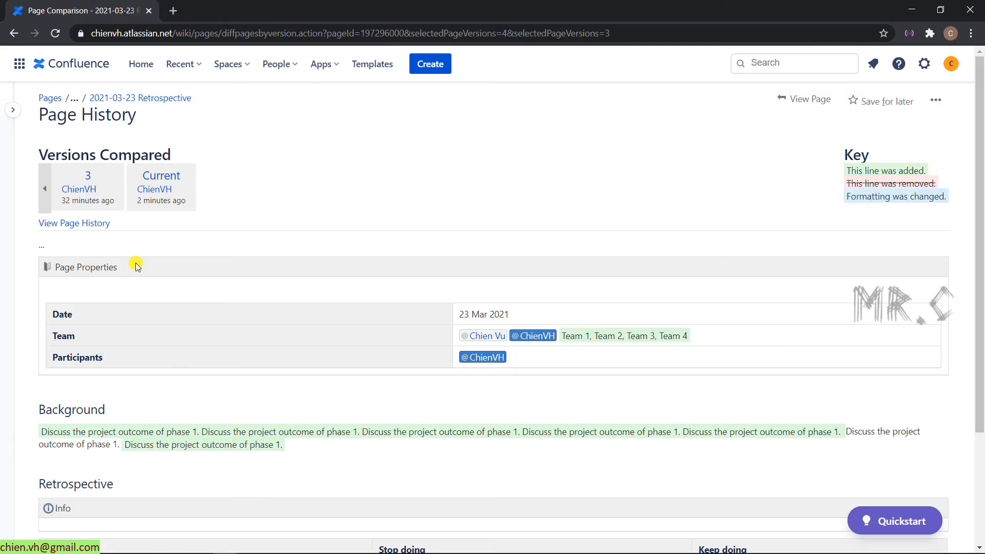
{"action": "mouse_move", "coordinate": [123, 275]}
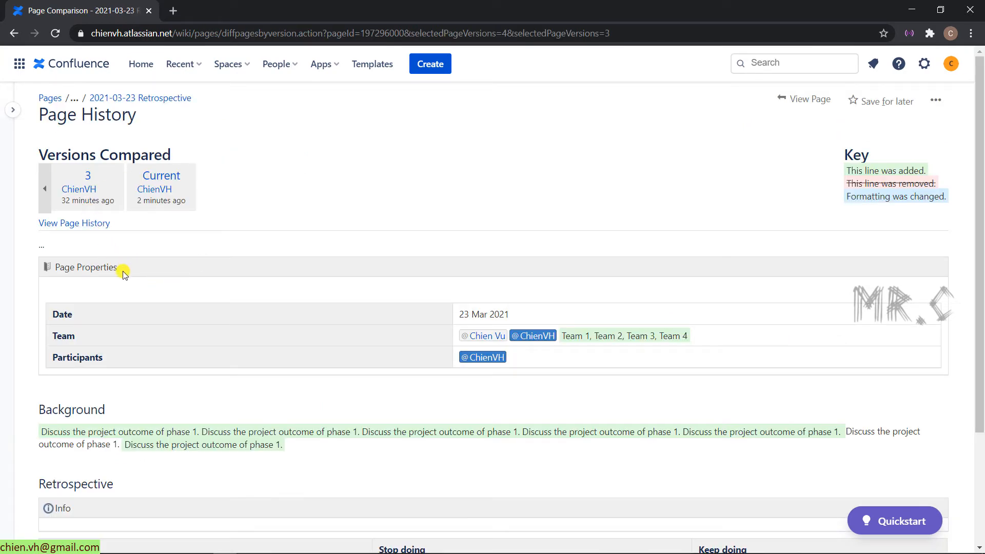
{"action": "mouse_move", "coordinate": [79, 189]}
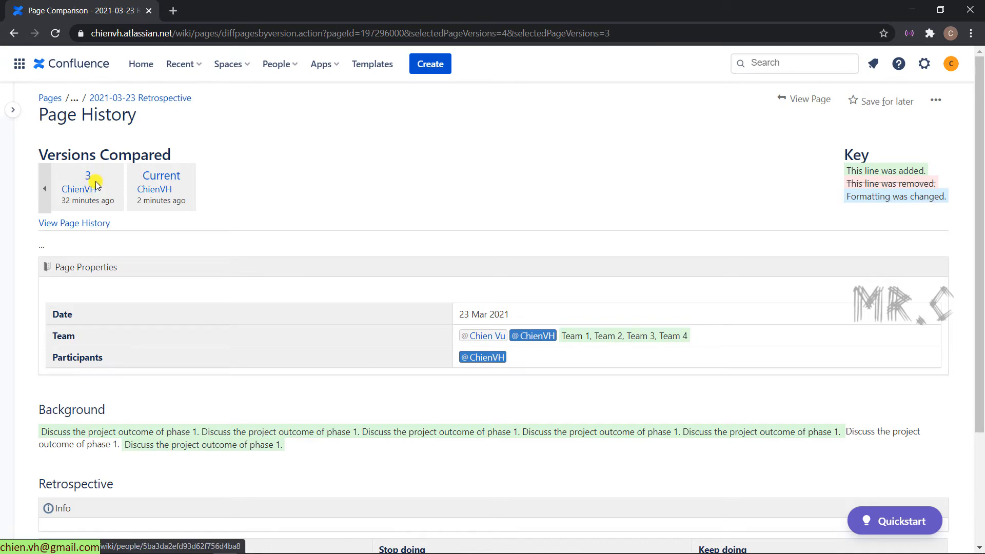
{"action": "mouse_move", "coordinate": [161, 175]}
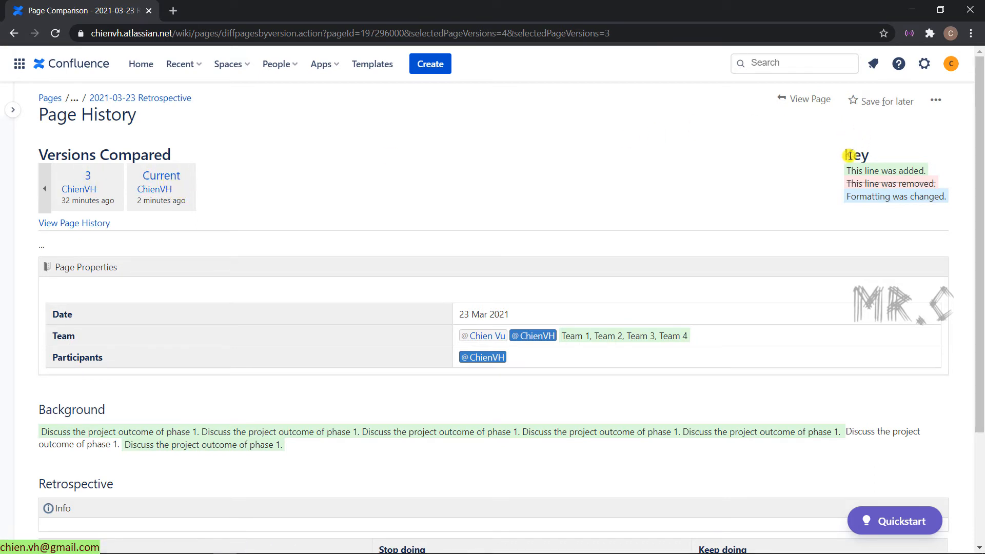
{"action": "mouse_move", "coordinate": [897, 200]}
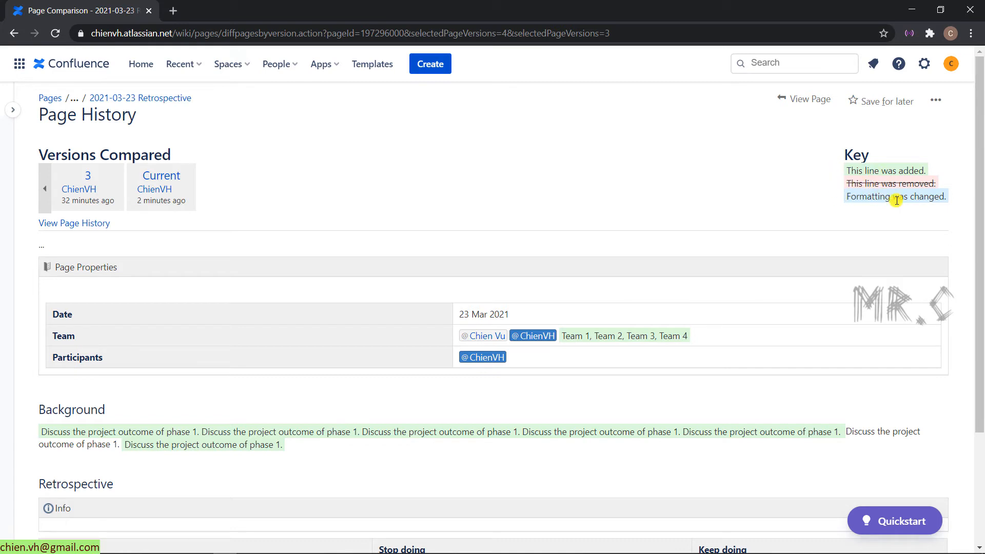
{"action": "mouse_move", "coordinate": [921, 183]}
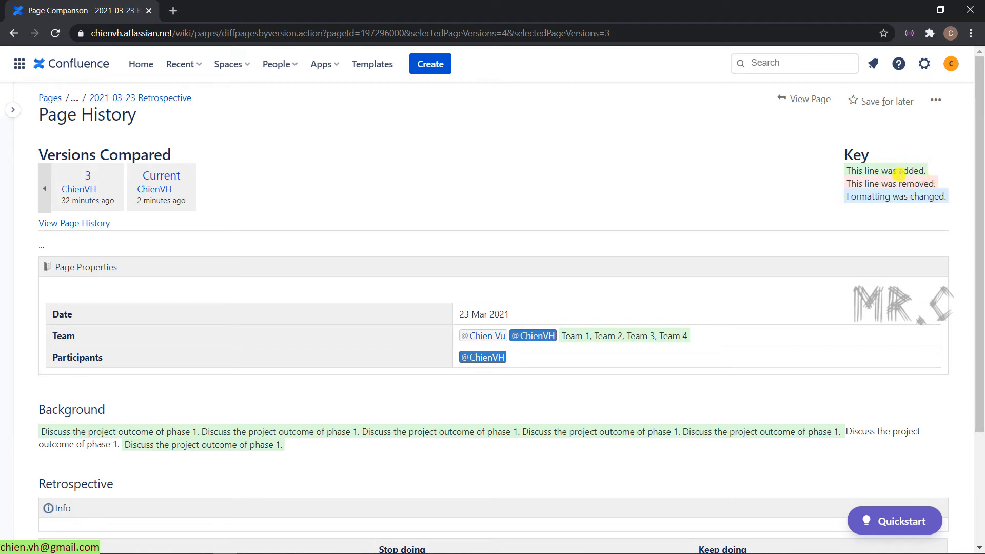
{"action": "scroll", "scroll_direction": "down", "scroll_amount": 3}
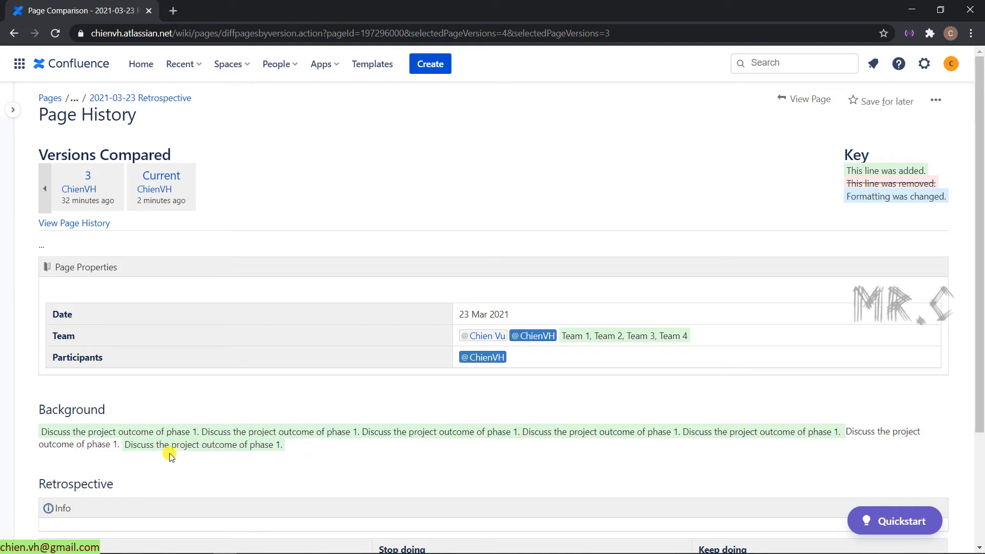
{"action": "mouse_move", "coordinate": [841, 430]}
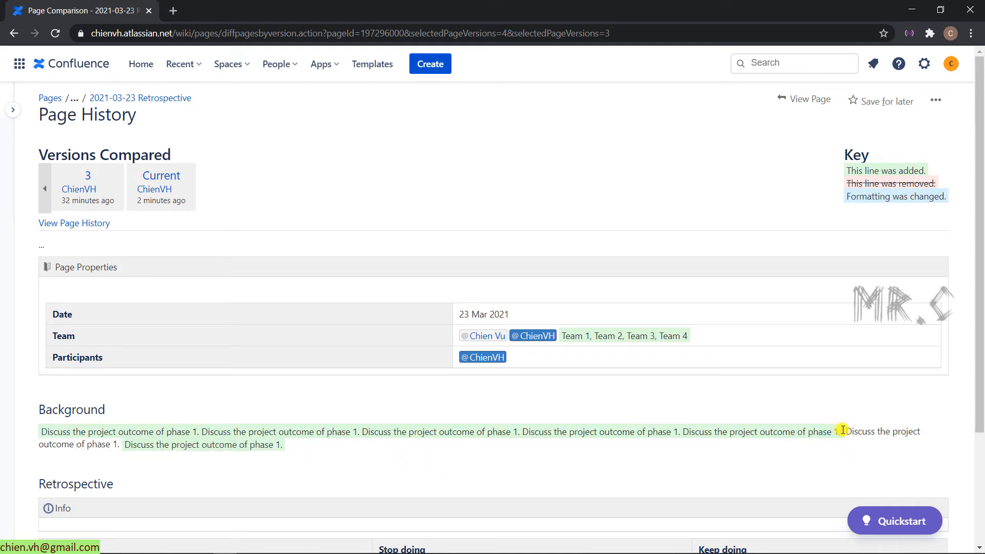
{"action": "scroll", "scroll_direction": "down", "scroll_amount": 3}
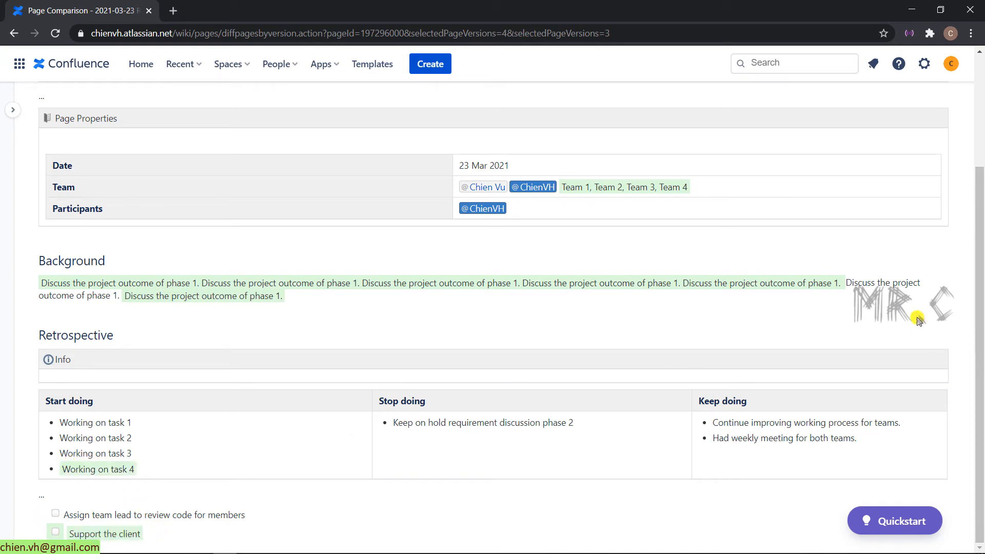
{"action": "scroll", "scroll_direction": "up", "scroll_amount": 3}
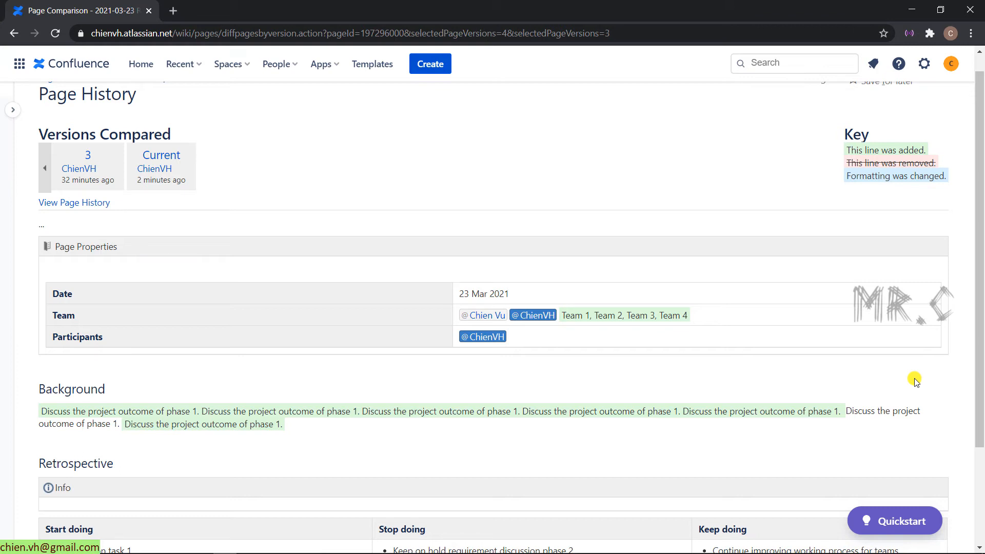
{"action": "scroll", "scroll_direction": "up", "scroll_amount": 3}
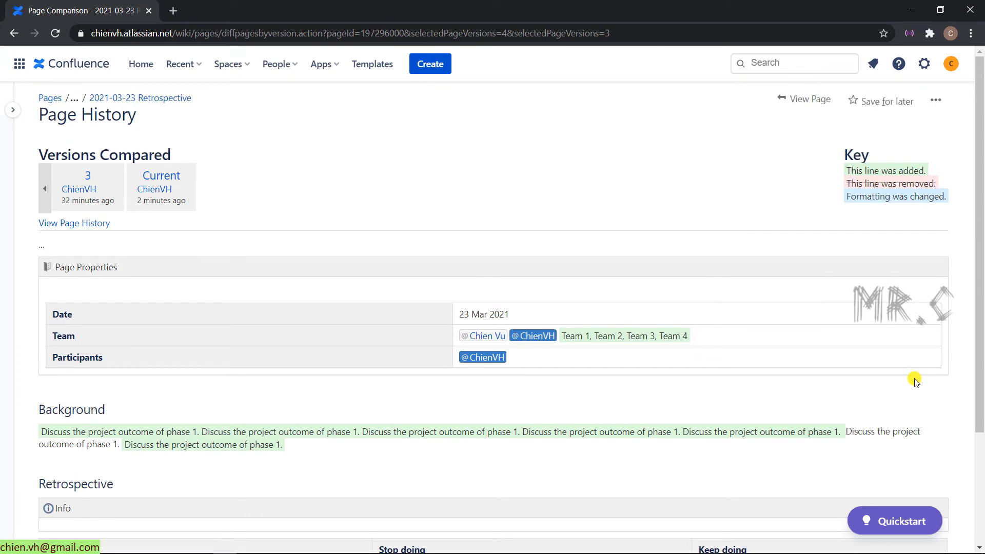
{"action": "mouse_move", "coordinate": [817, 207]}
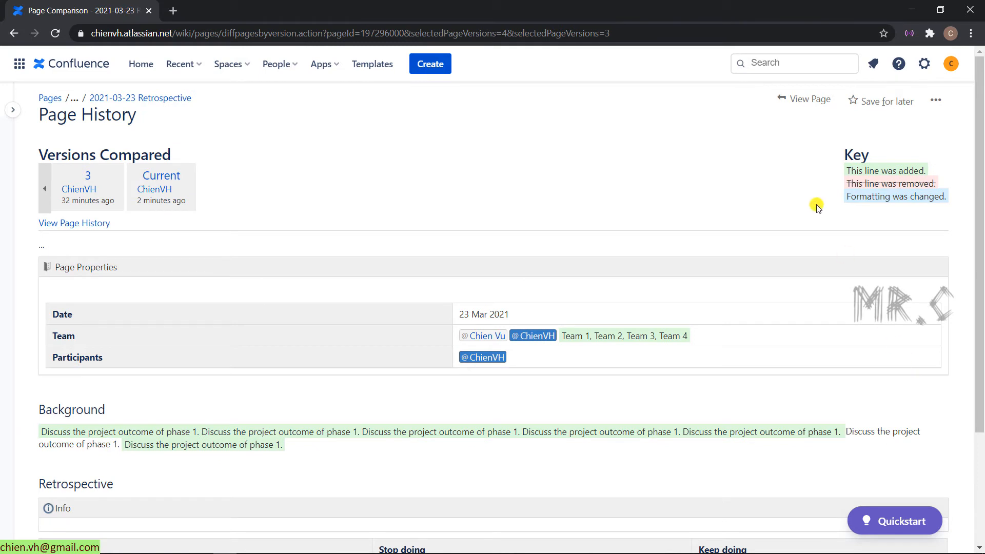
{"action": "mouse_move", "coordinate": [809, 98]}
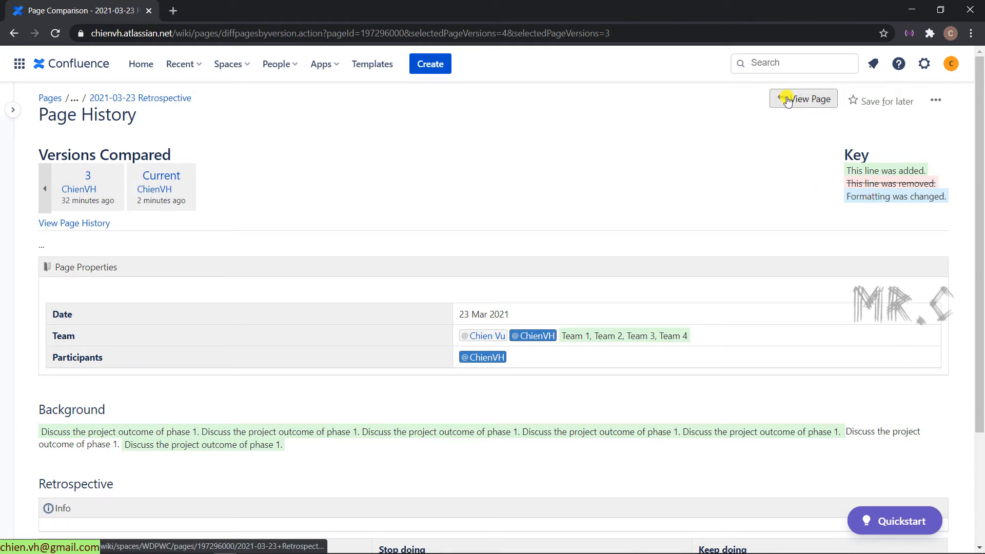
Return to the page, restore v. 3 from Page History, and confirm the revert.
{"action": "left_click", "coordinate": [802, 99]}
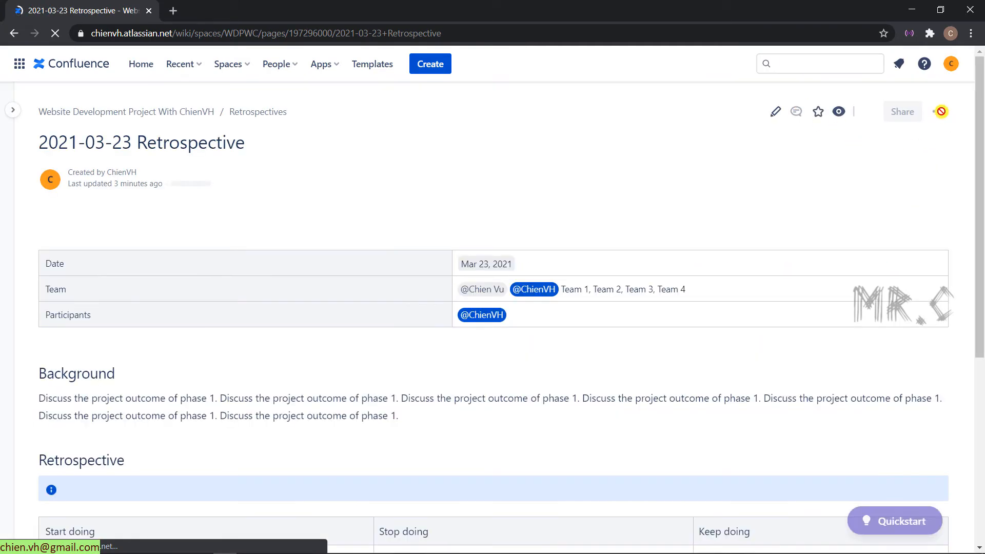
{"action": "left_click", "coordinate": [938, 112]}
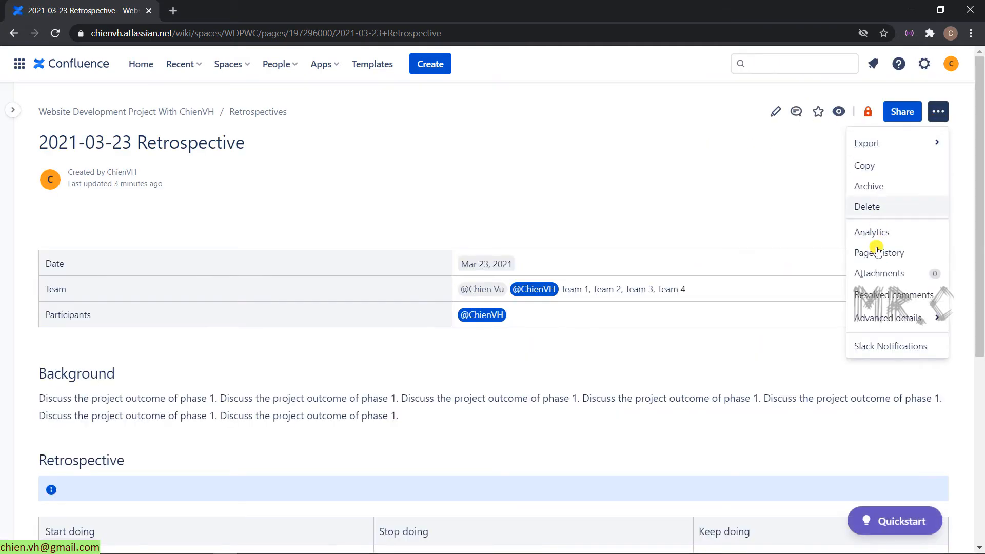
{"action": "left_click", "coordinate": [878, 253]}
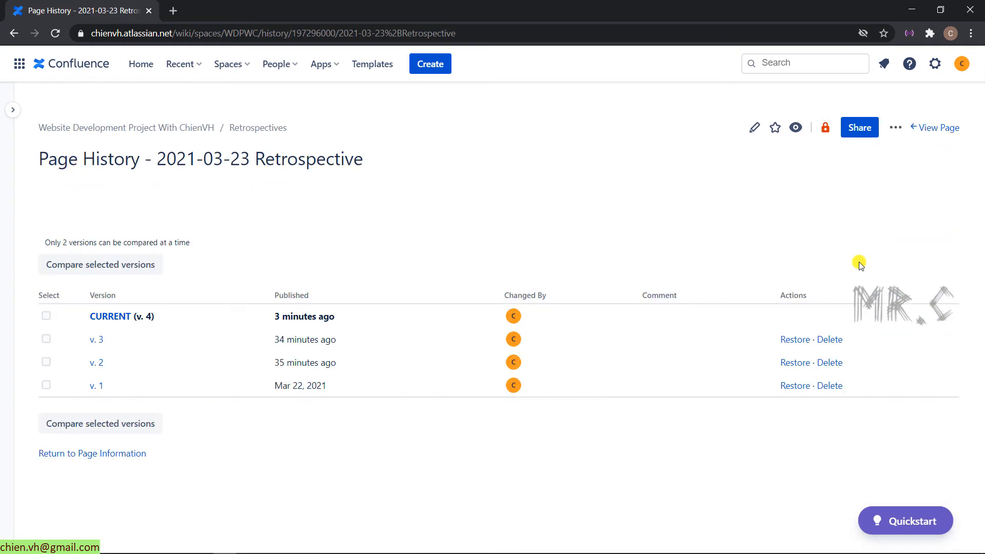
{"action": "mouse_move", "coordinate": [97, 339]}
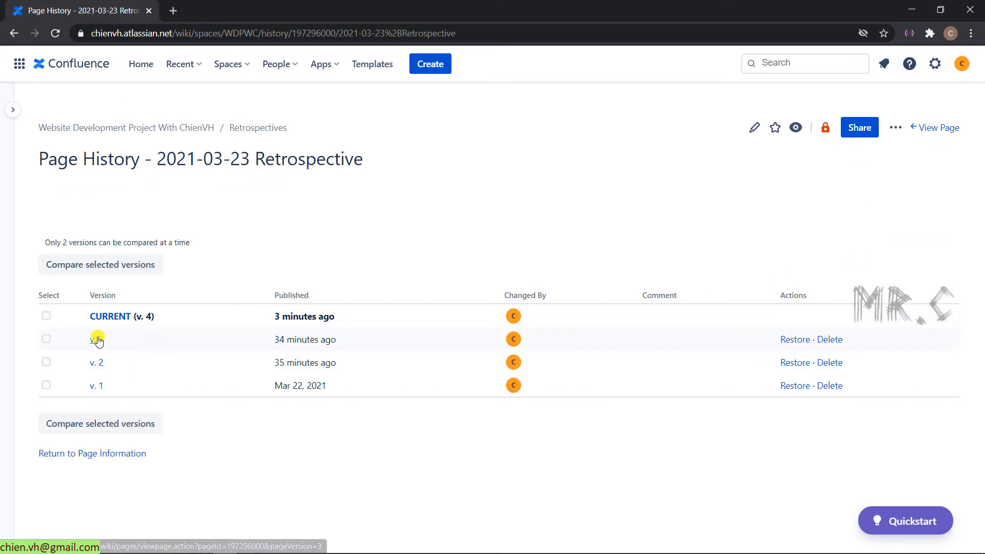
{"action": "mouse_move", "coordinate": [134, 362]}
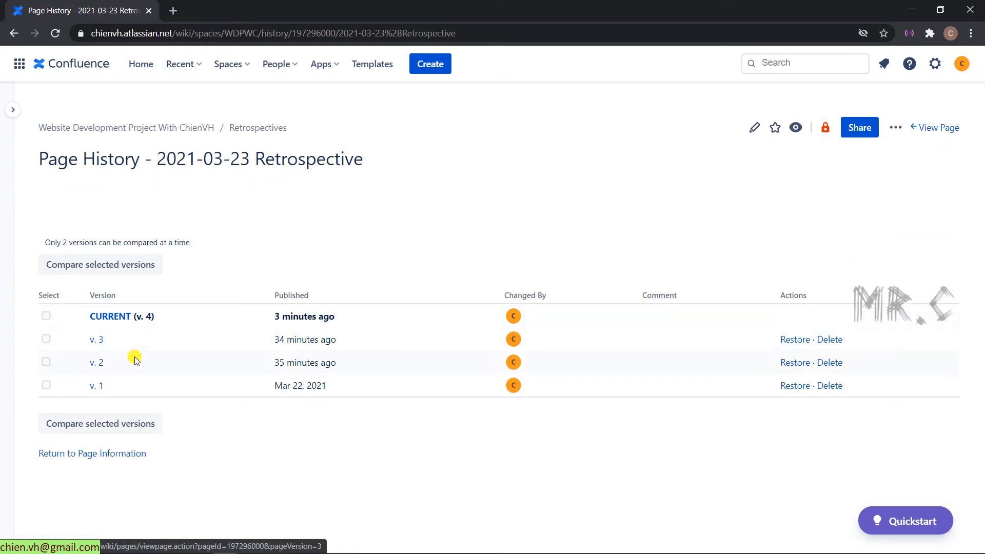
{"action": "mouse_move", "coordinate": [794, 339]}
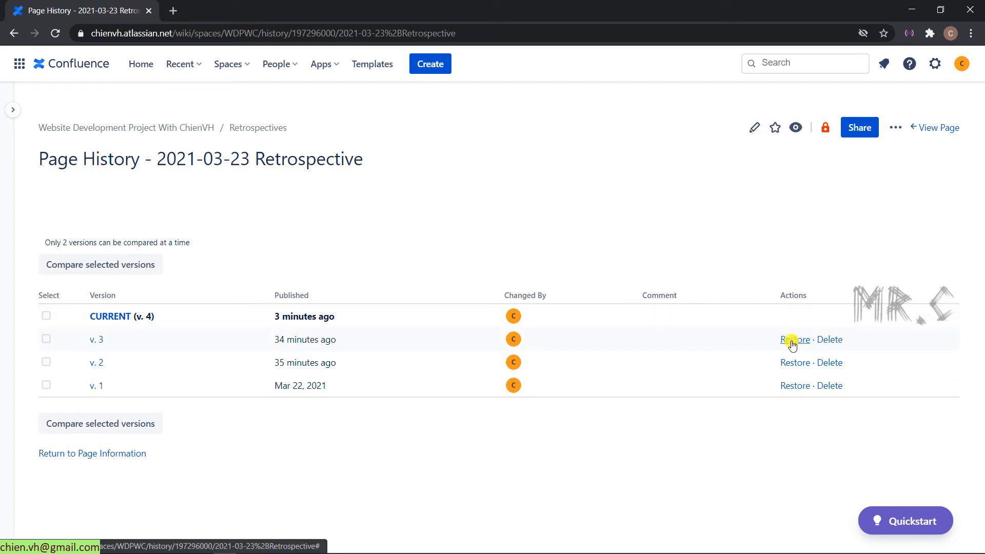
{"action": "mouse_move", "coordinate": [800, 297]}
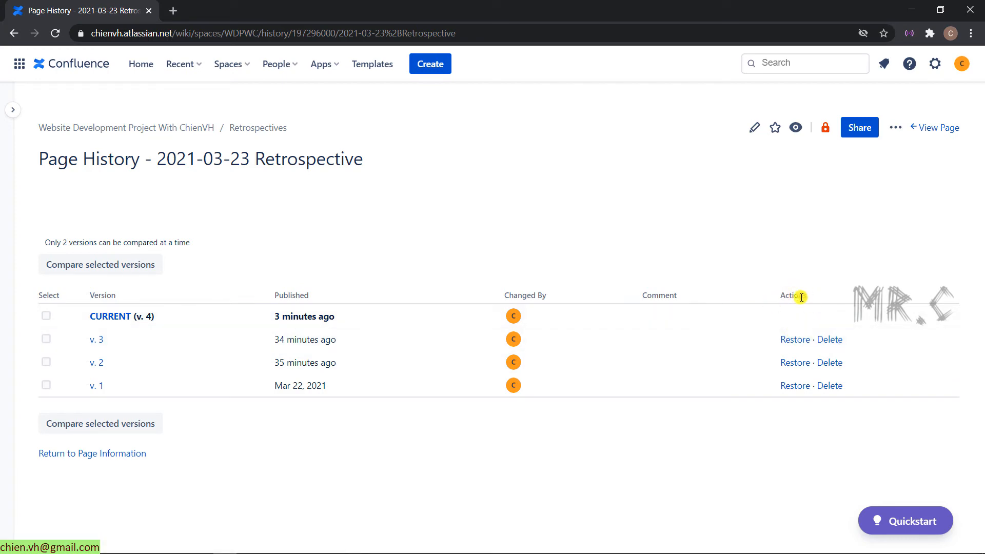
{"action": "left_click", "coordinate": [794, 339]}
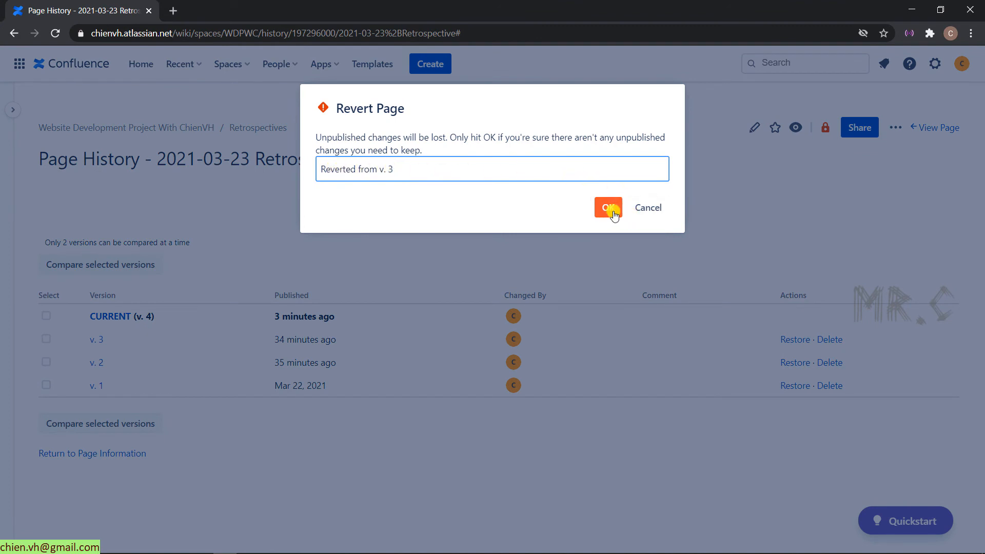
{"action": "left_click", "coordinate": [606, 208]}
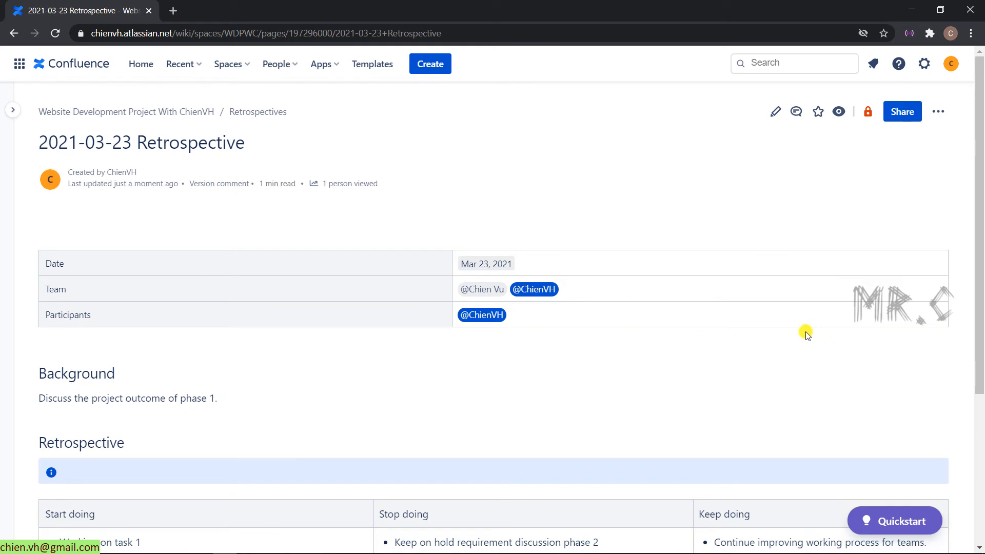
{"action": "mouse_move", "coordinate": [282, 318]}
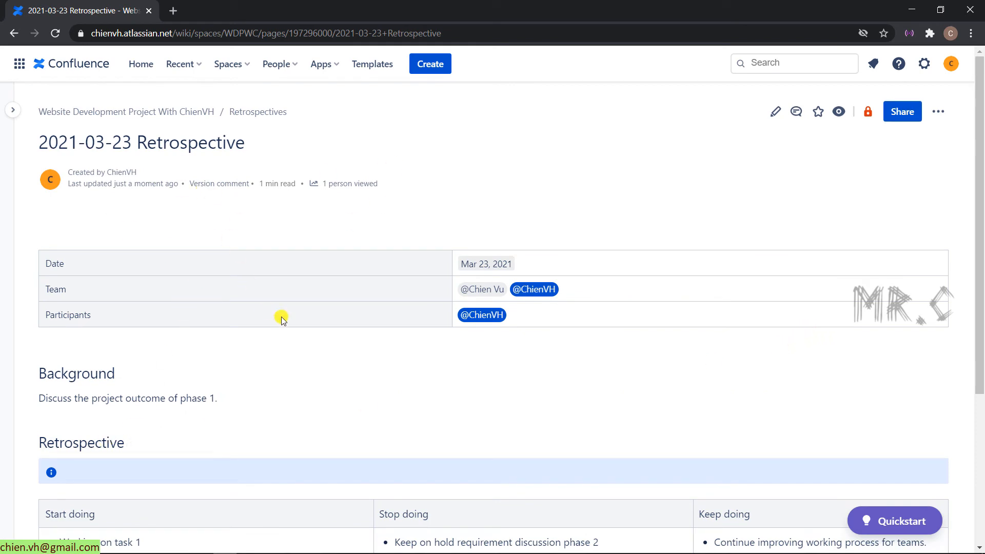
{"action": "mouse_move", "coordinate": [332, 377]}
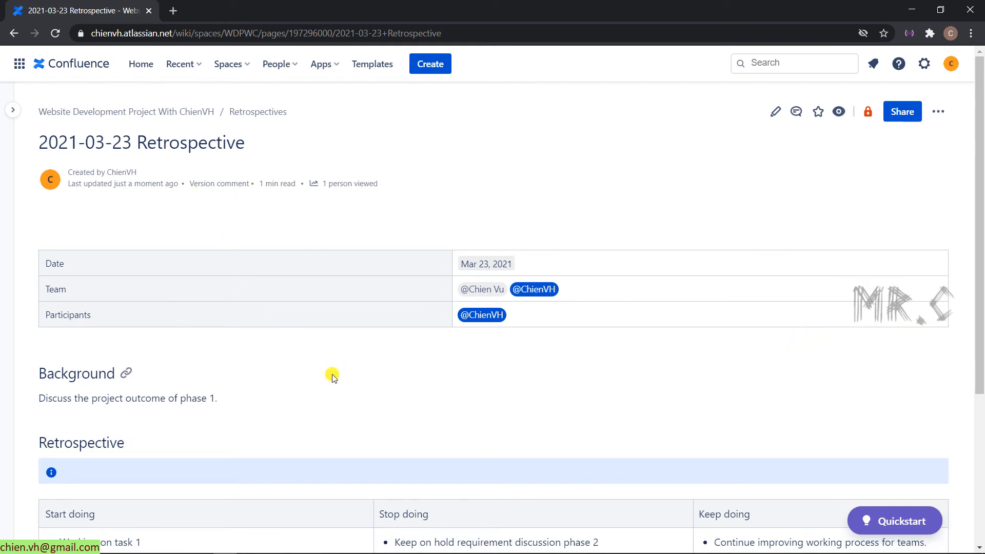
{"action": "mouse_move", "coordinate": [193, 382]}
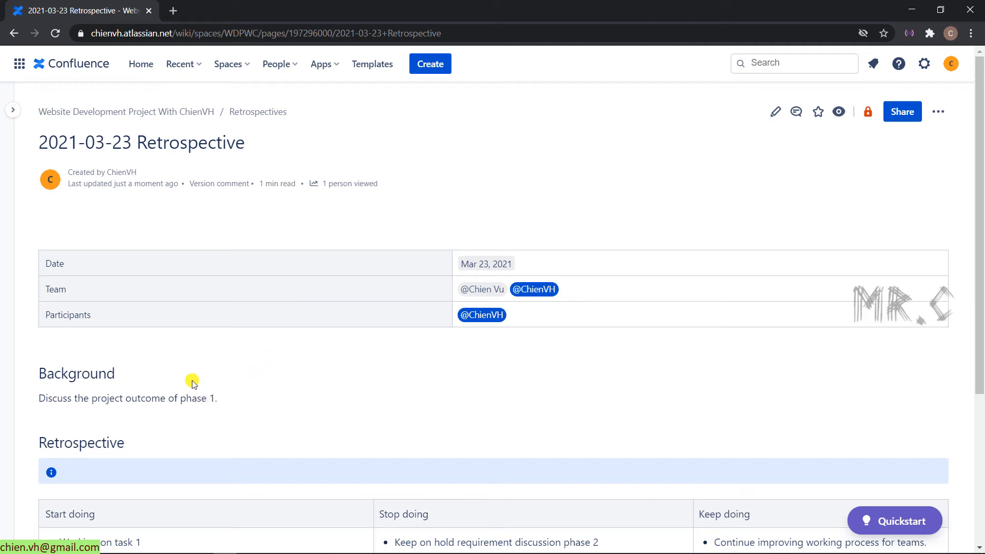
Scroll the reverted page, checking only tasks 1–3 and one Background sentence remain.
{"action": "scroll", "scroll_direction": "down", "scroll_amount": 3}
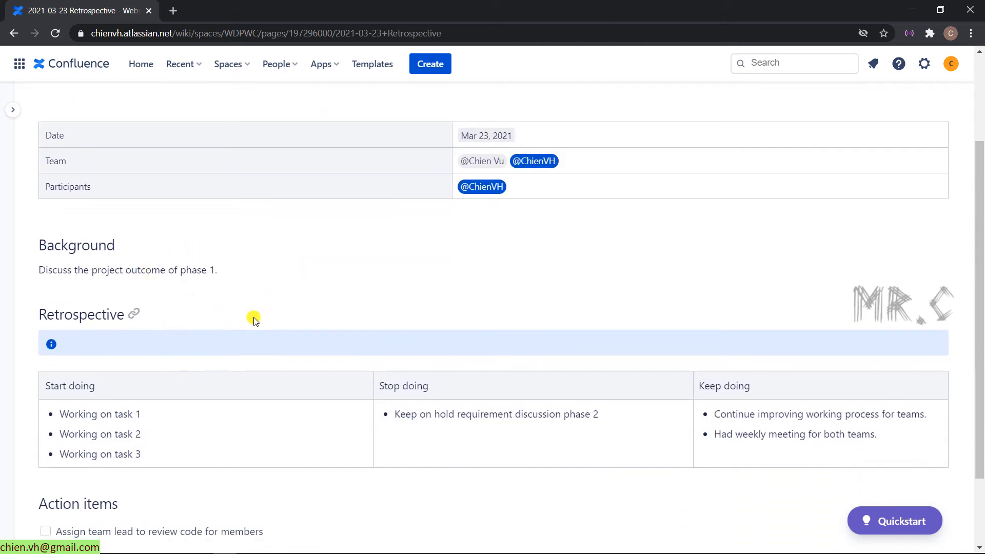
{"action": "scroll", "scroll_direction": "up", "scroll_amount": 3}
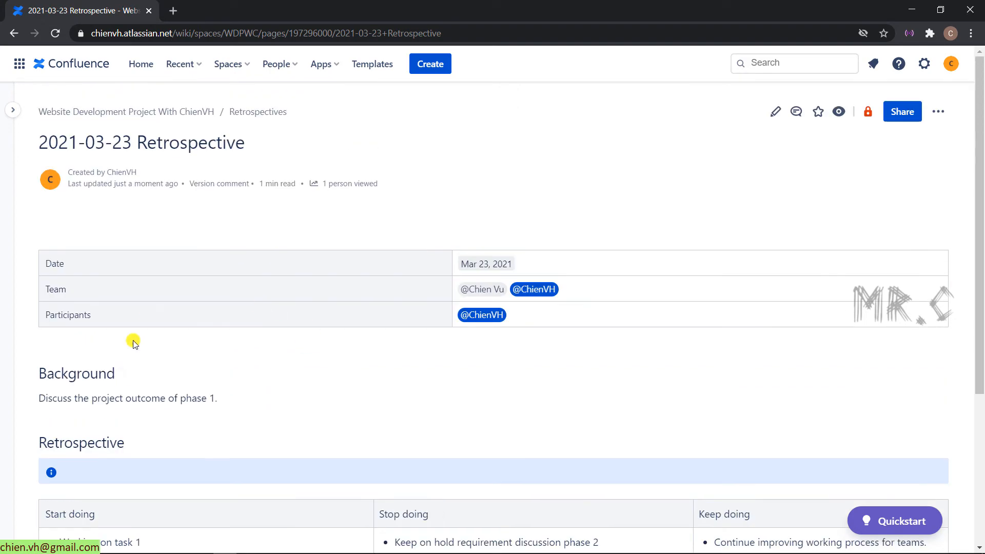
{"action": "scroll", "scroll_direction": "down", "scroll_amount": 3}
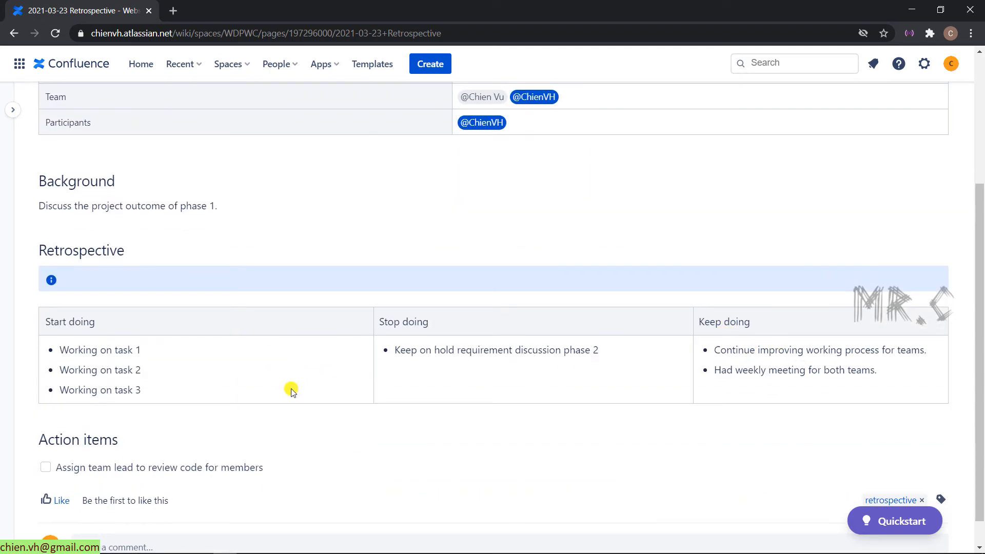
{"action": "scroll", "scroll_direction": "up", "scroll_amount": 3}
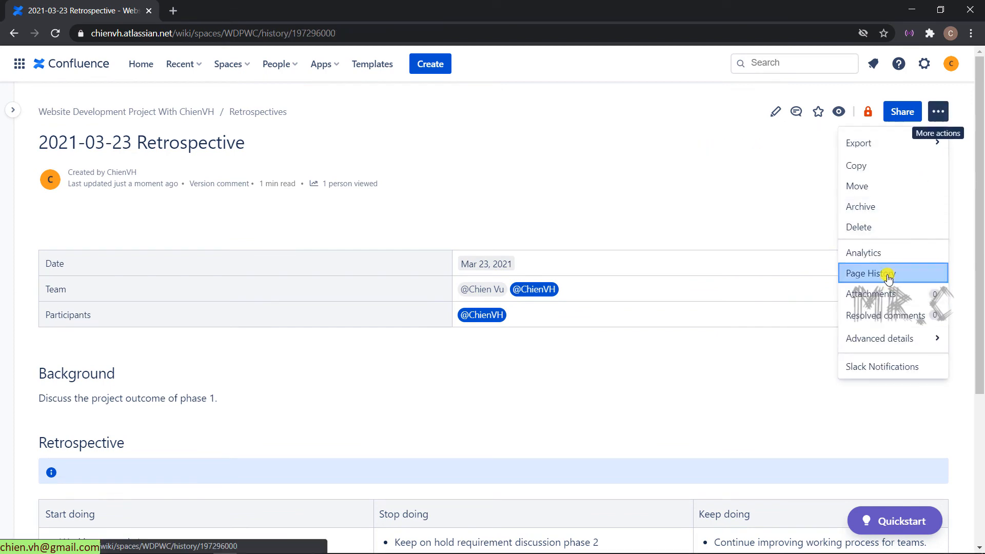
Open the page history, now showing current v. 5 reverted from v. 3.
{"action": "left_click", "coordinate": [868, 272]}
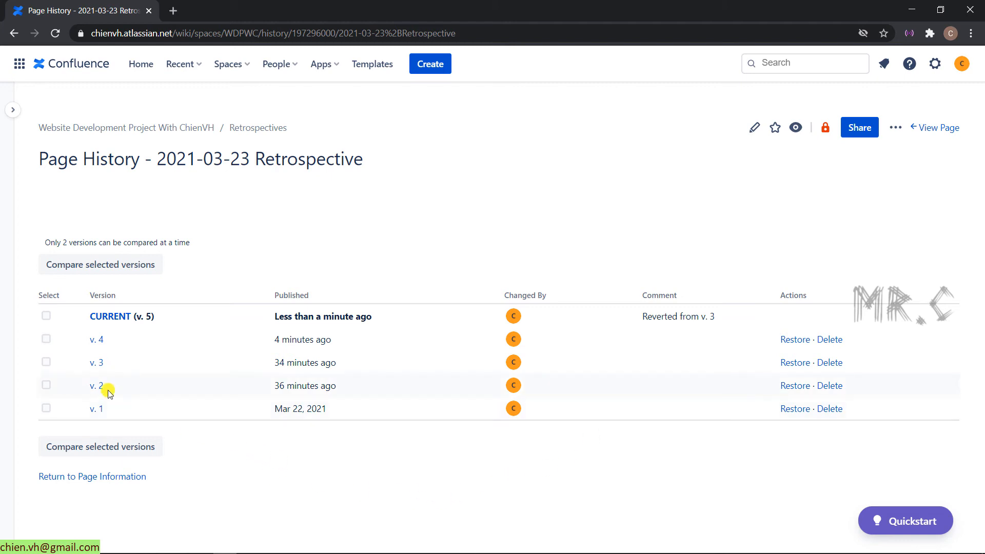
{"action": "mouse_move", "coordinate": [128, 365]}
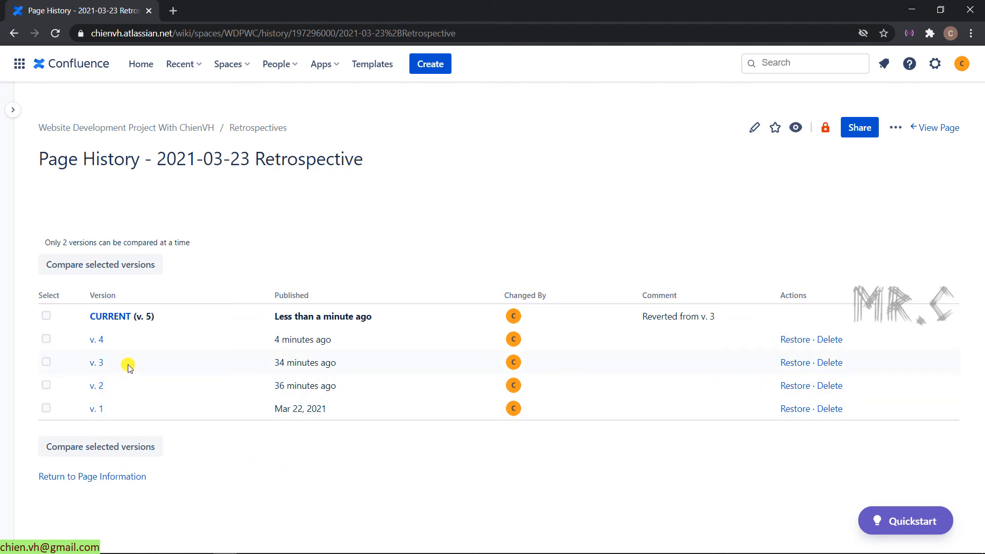
{"action": "mouse_move", "coordinate": [153, 316]}
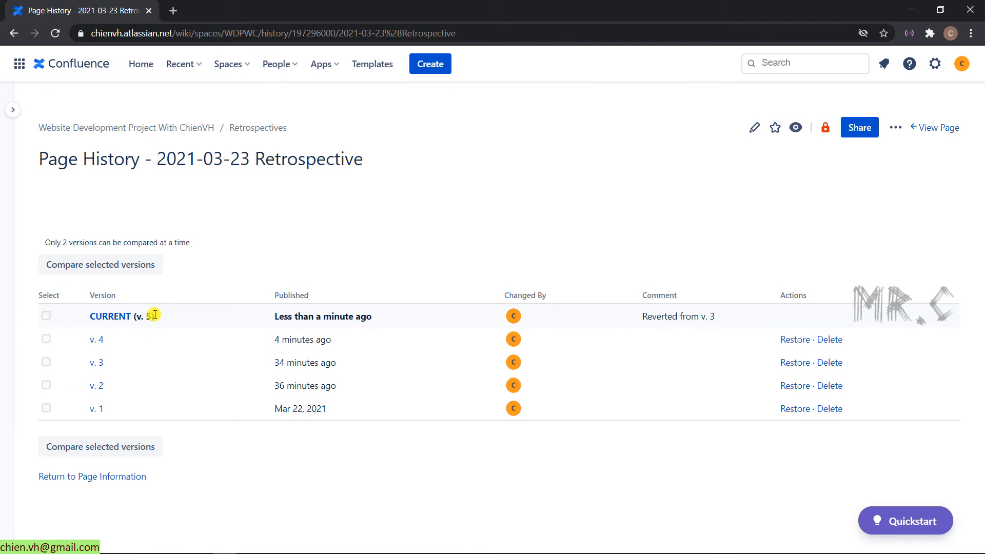
{"action": "mouse_move", "coordinate": [161, 323]}
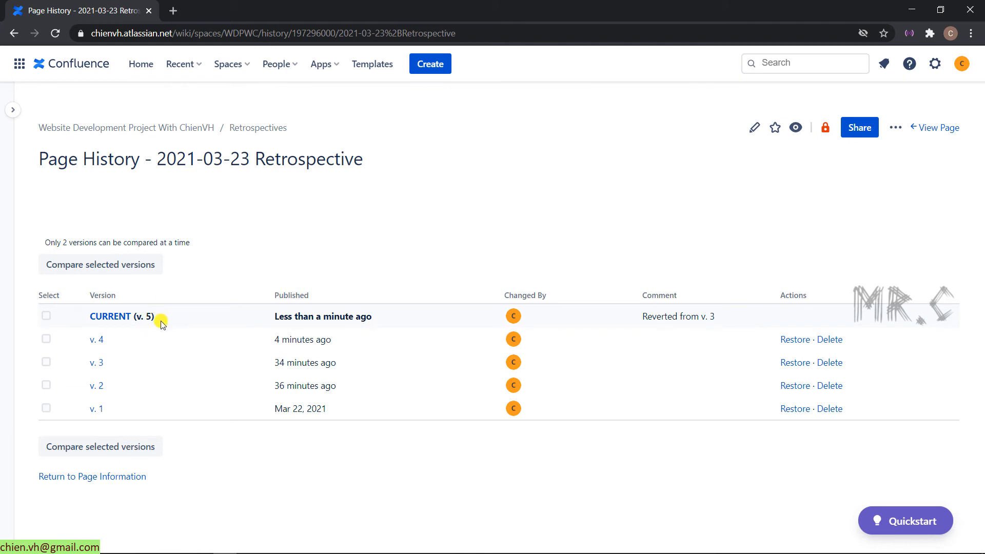
{"action": "mouse_move", "coordinate": [159, 328]}
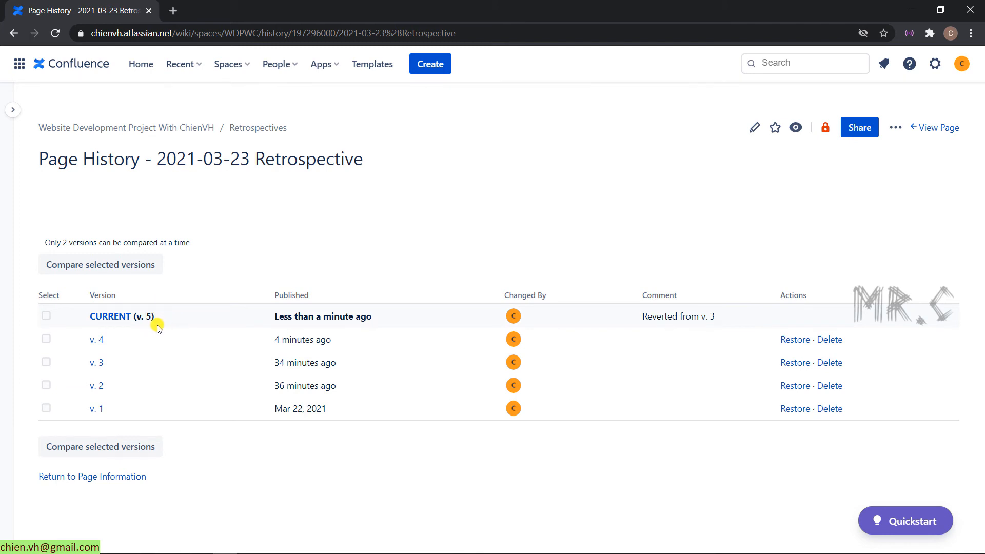
{"action": "mouse_move", "coordinate": [132, 363]}
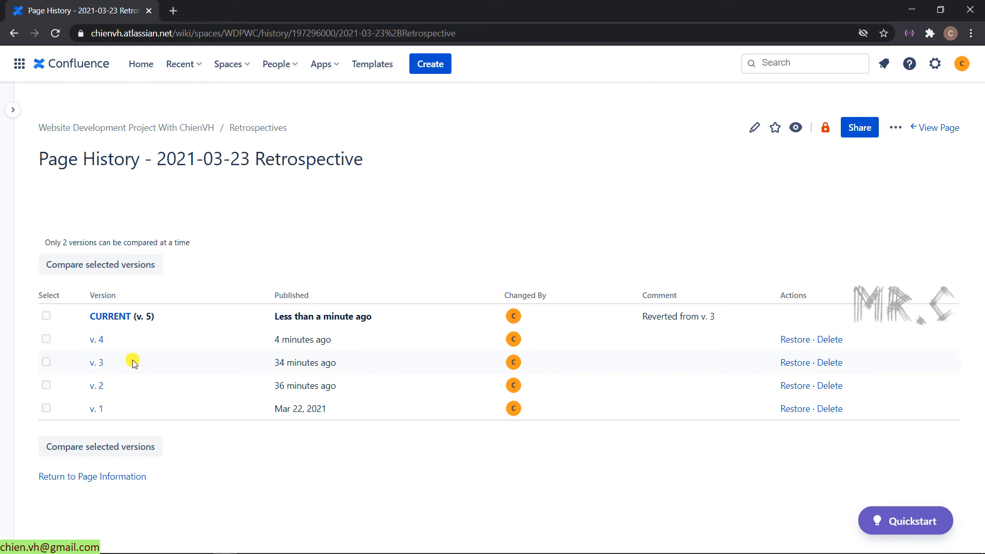
{"action": "mouse_move", "coordinate": [149, 360]}
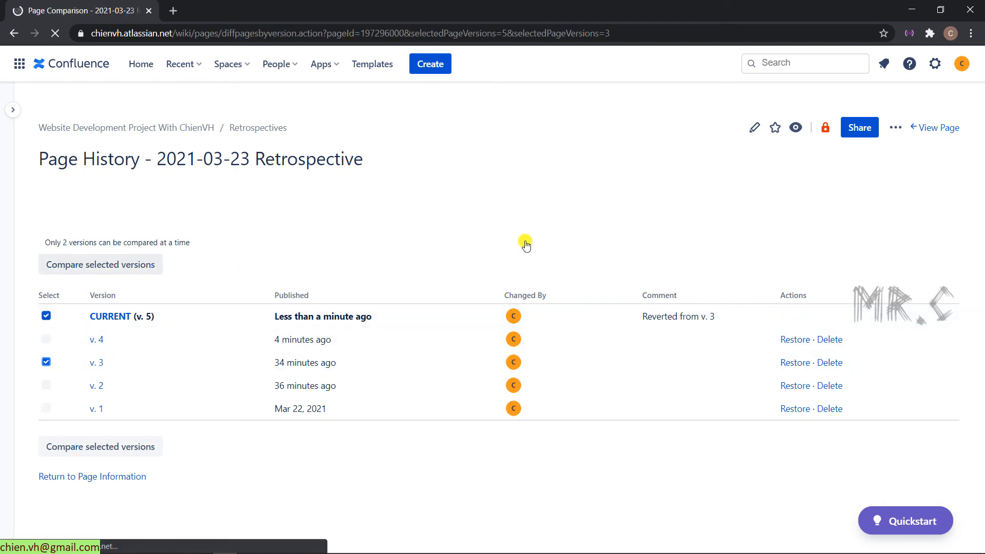
Compare v. 3 with current v. 5, see no differences, and return to the page.
{"action": "left_click", "coordinate": [100, 264]}
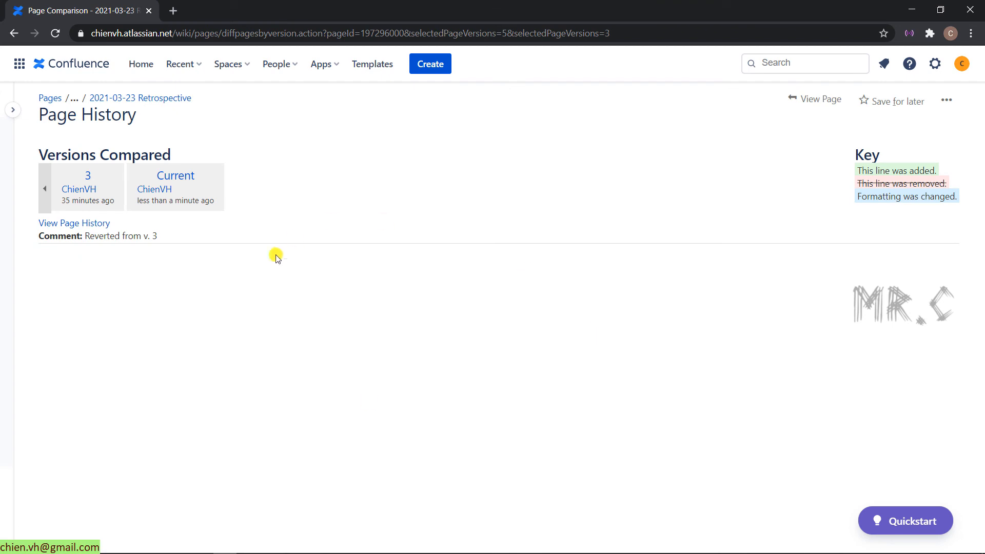
{"action": "mouse_move", "coordinate": [401, 376]}
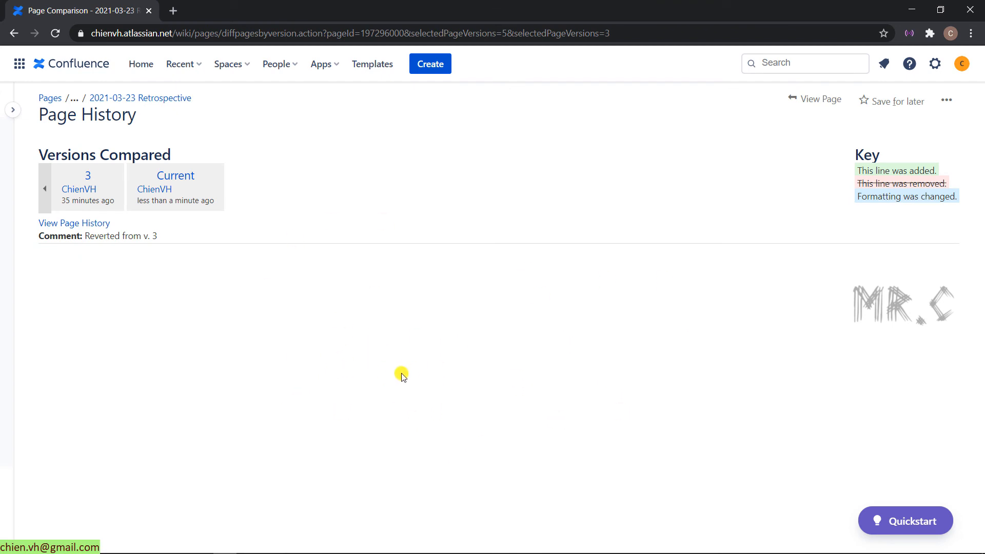
{"action": "left_click", "coordinate": [139, 97]}
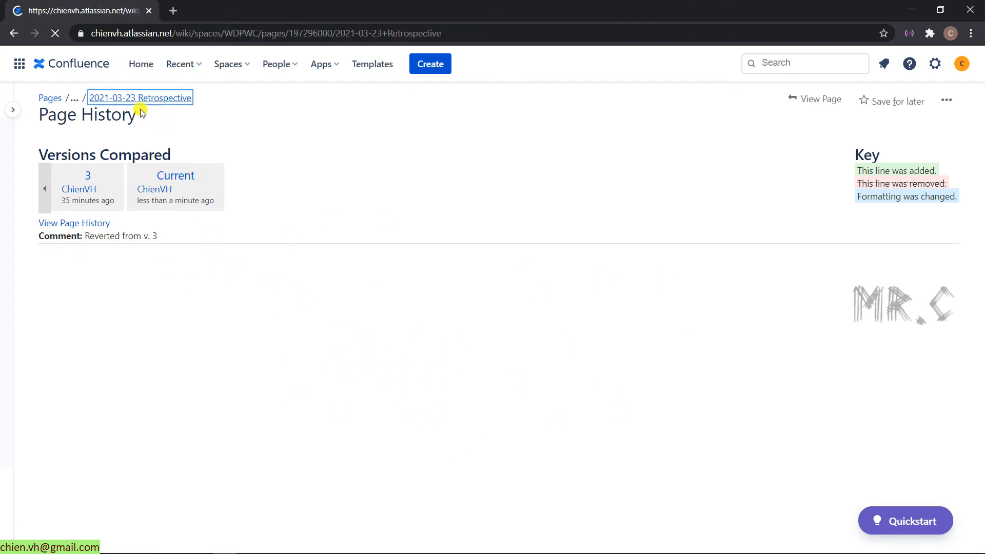
{"action": "left_click", "coordinate": [139, 98]}
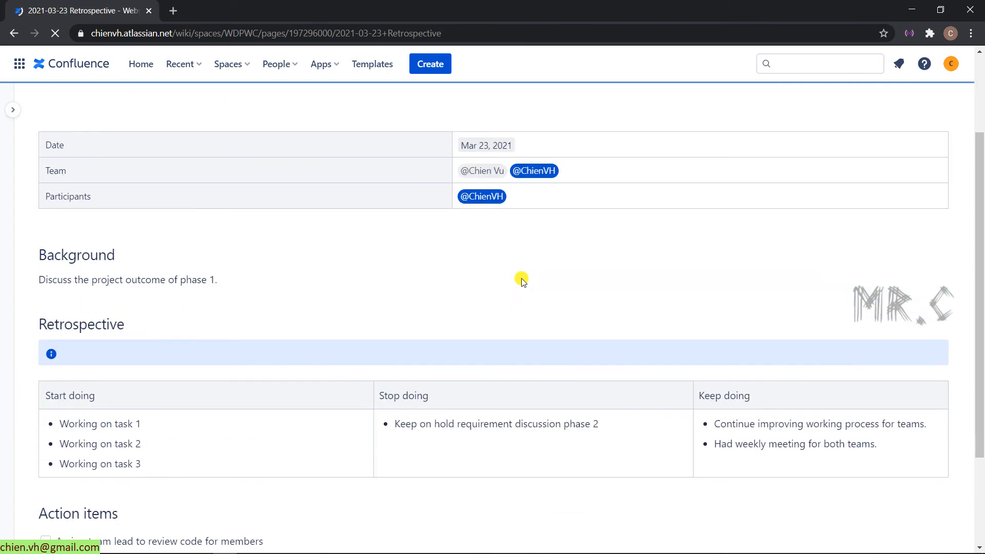
{"action": "left_click", "coordinate": [936, 112]}
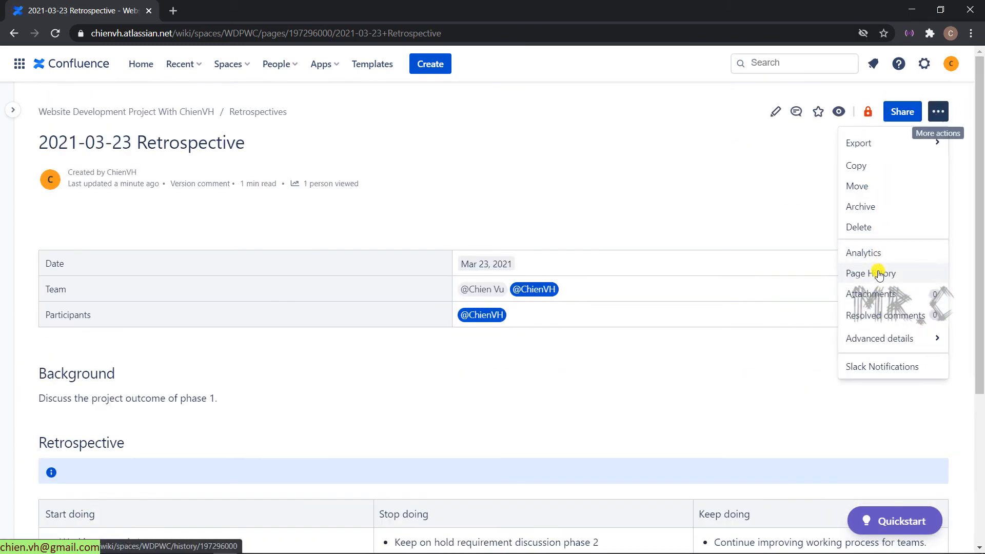
Delete version 4 from Page History and confirm the deletion.
{"action": "left_click", "coordinate": [871, 274]}
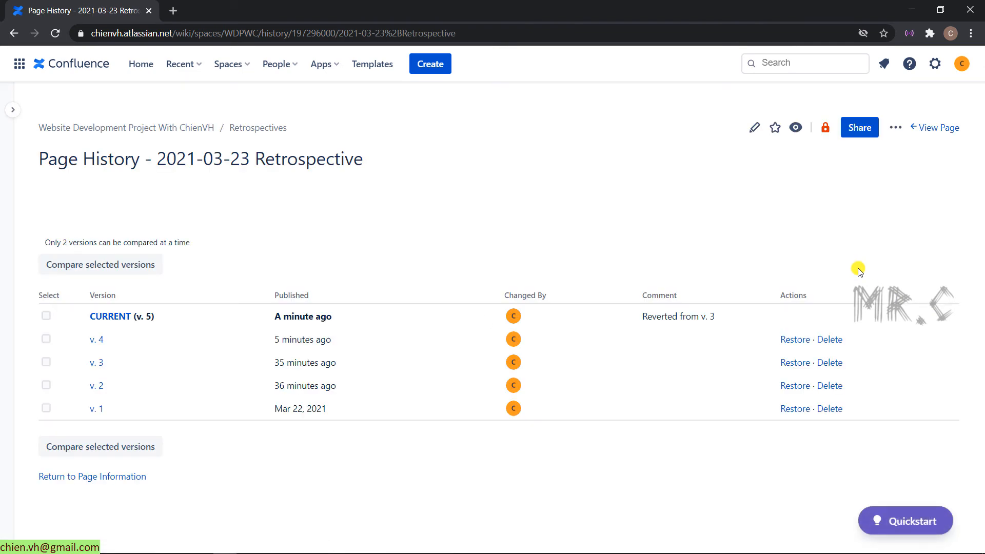
{"action": "mouse_move", "coordinate": [859, 293]}
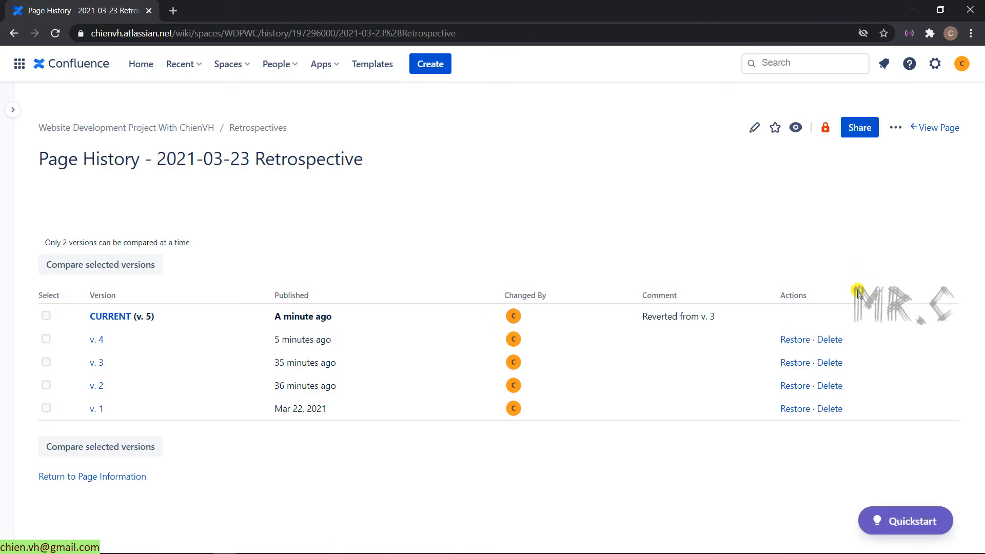
{"action": "mouse_move", "coordinate": [830, 339]}
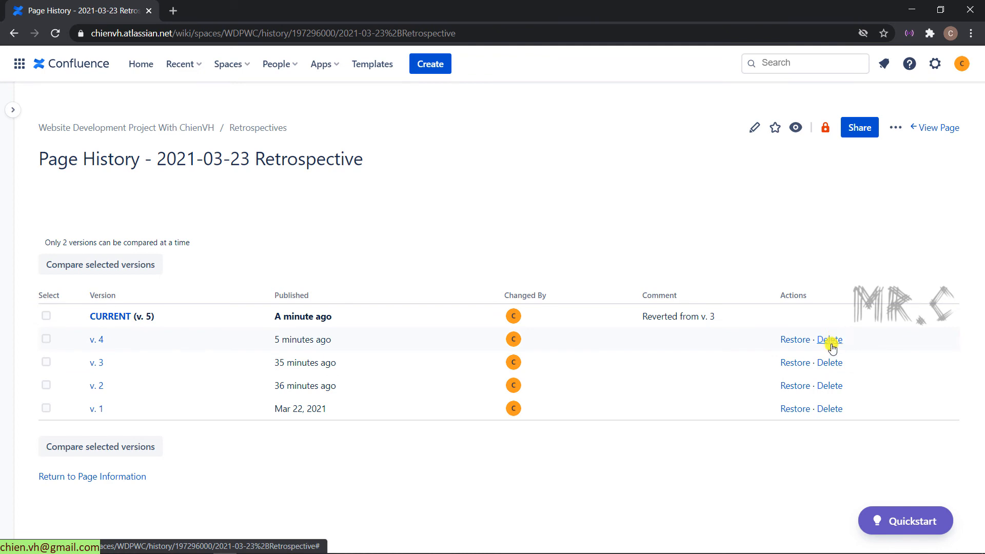
{"action": "mouse_move", "coordinate": [845, 346]}
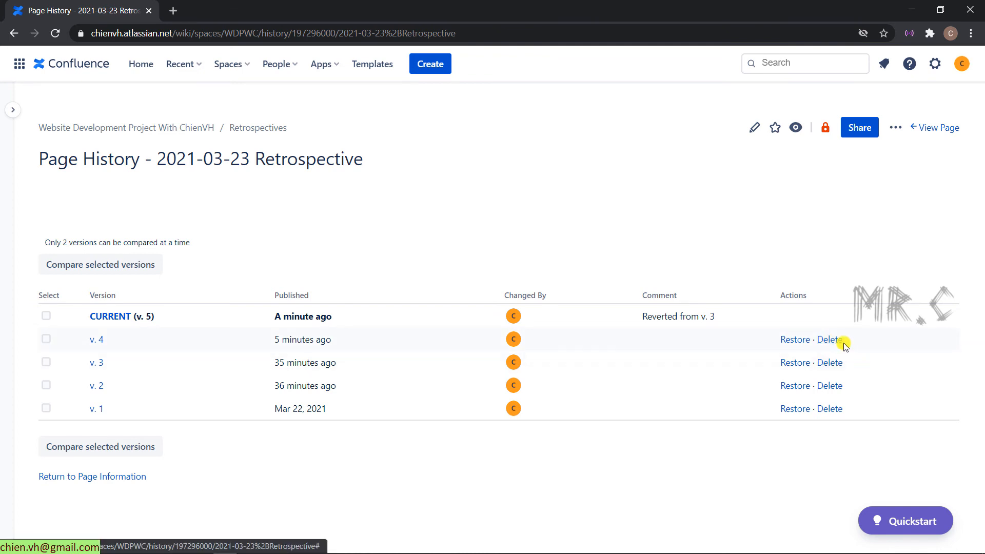
{"action": "mouse_move", "coordinate": [829, 339]}
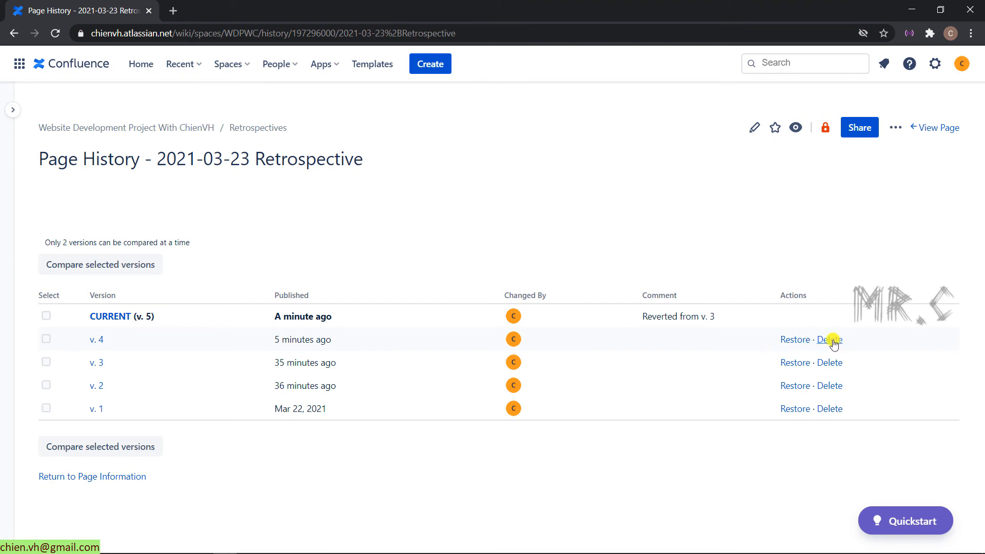
{"action": "mouse_move", "coordinate": [850, 352]}
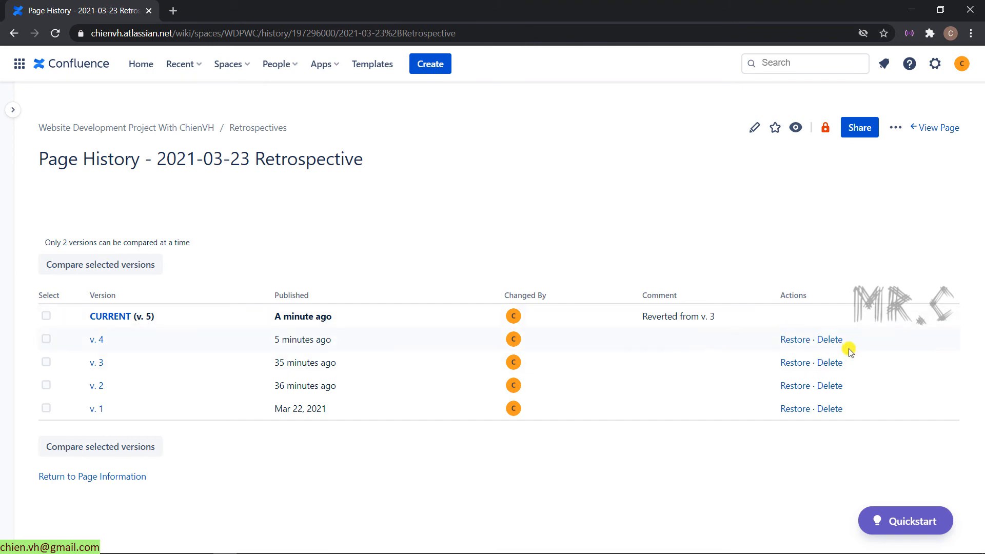
{"action": "left_click", "coordinate": [830, 339]}
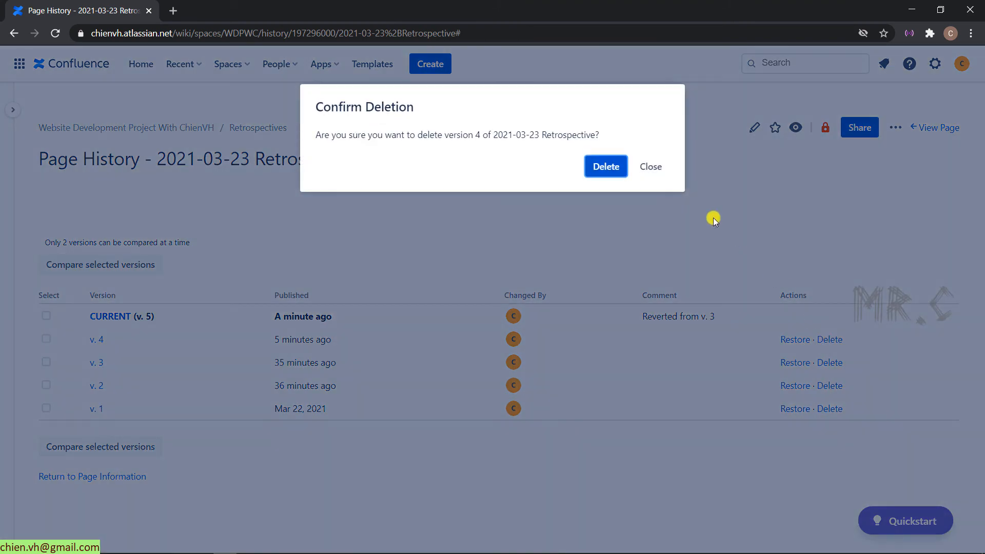
{"action": "left_click", "coordinate": [605, 166]}
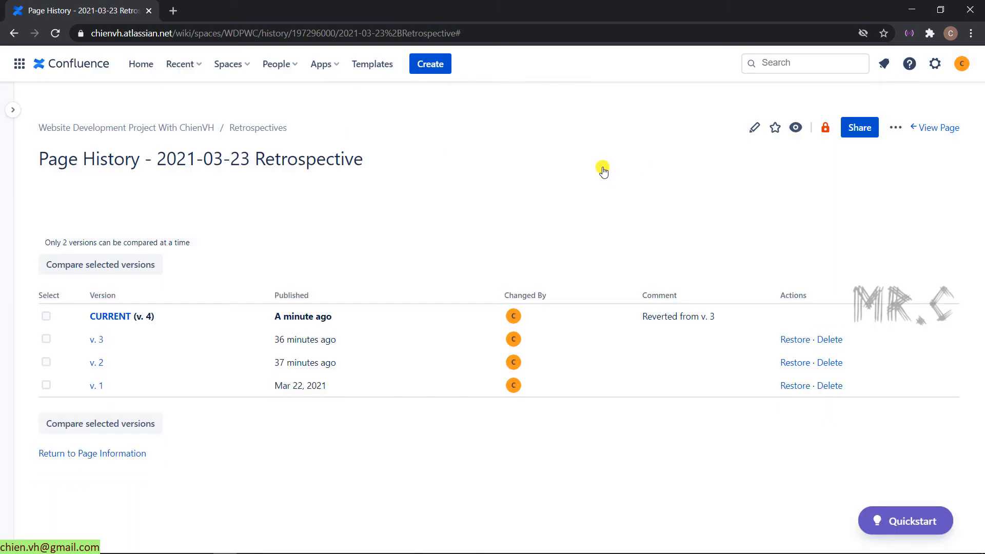
{"action": "mouse_move", "coordinate": [409, 271]}
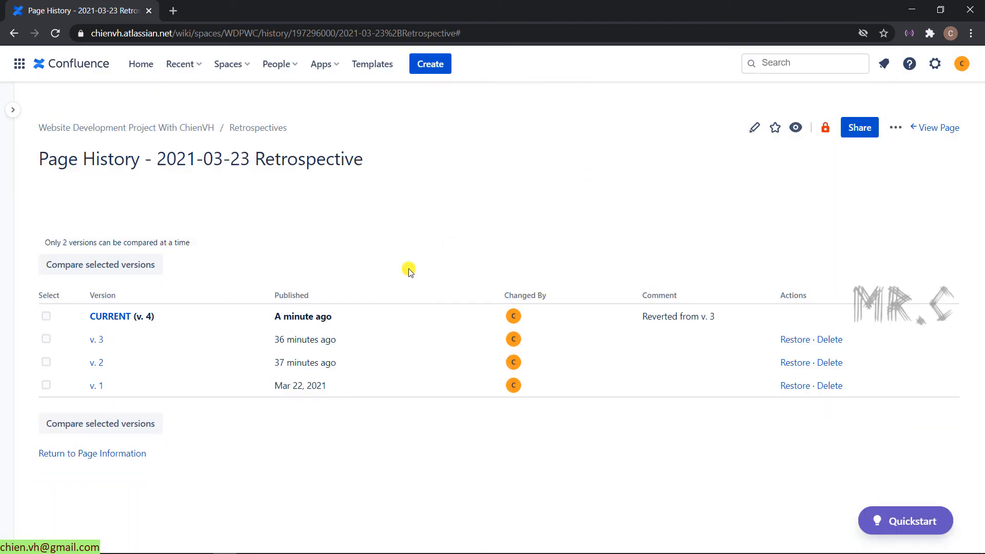
{"action": "mouse_move", "coordinate": [196, 302]}
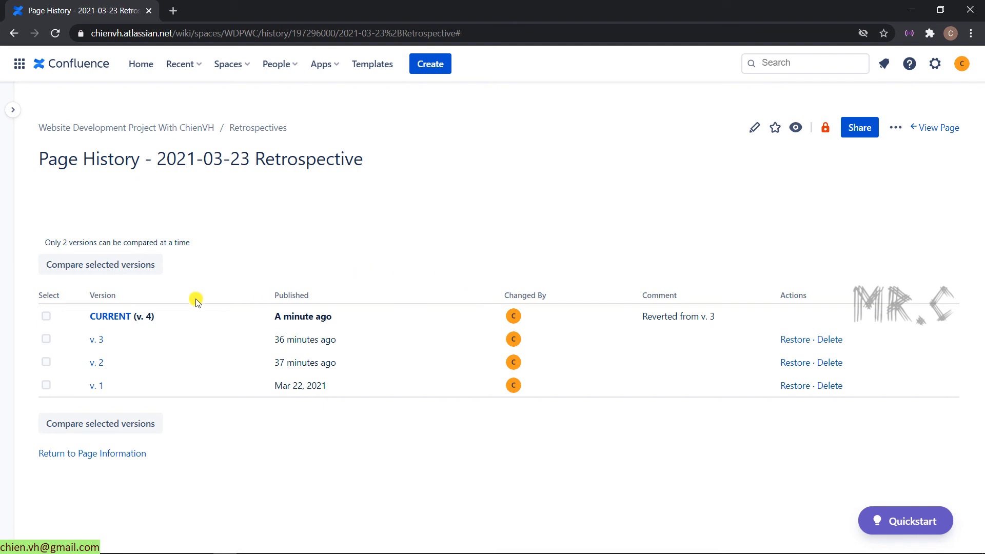
{"action": "mouse_move", "coordinate": [158, 319]}
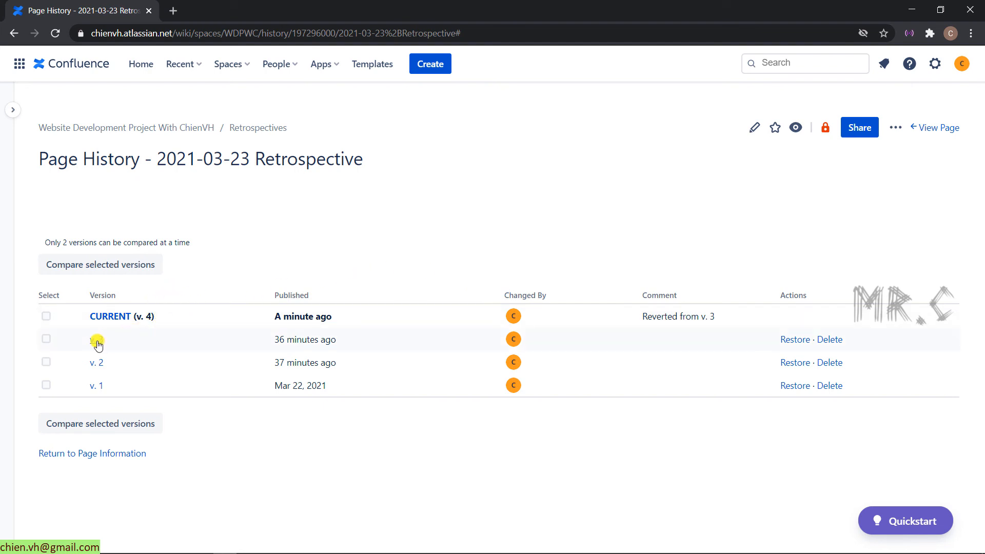
View old version 3, then go back to the current page version.
{"action": "left_click", "coordinate": [98, 339]}
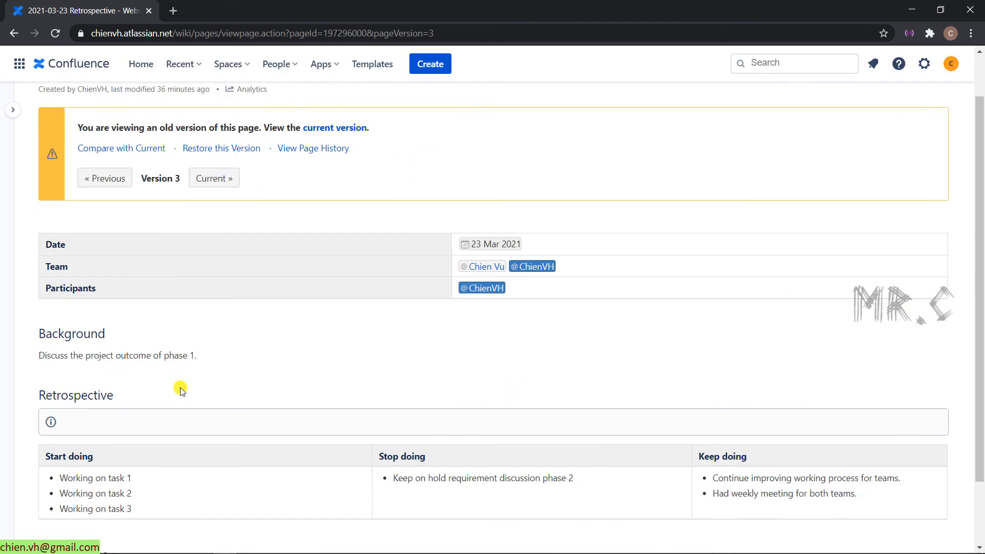
{"action": "scroll", "scroll_direction": "up", "scroll_amount": 3}
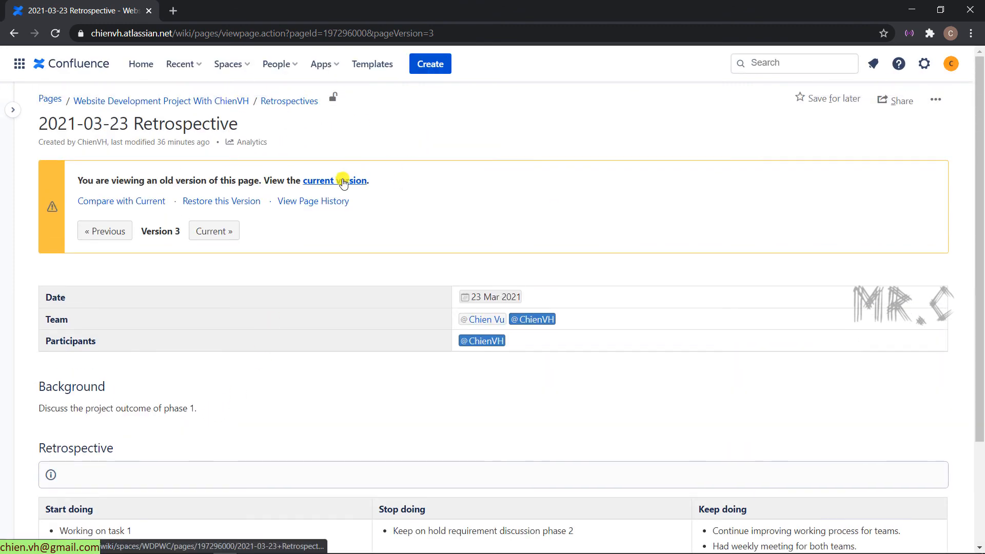
{"action": "left_click", "coordinate": [319, 180]}
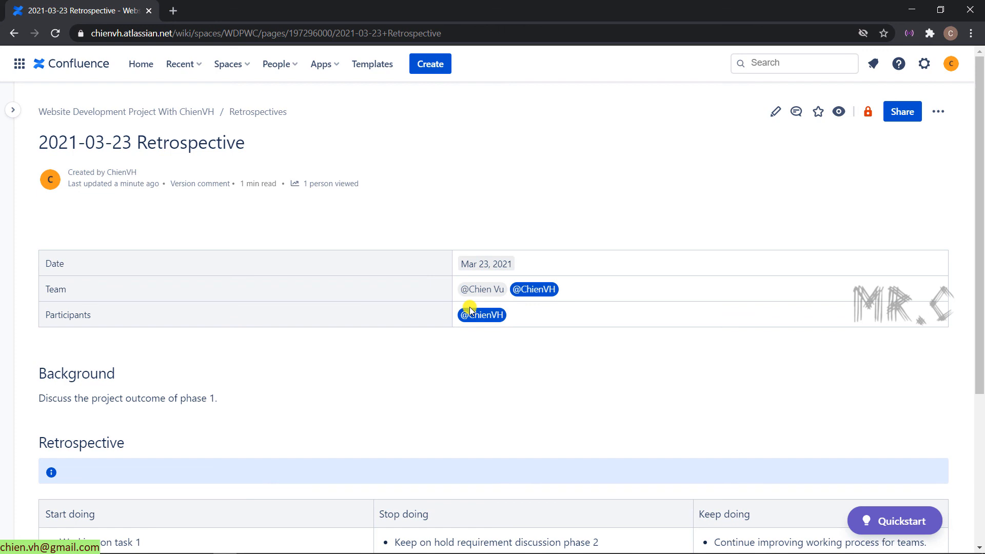
{"action": "mouse_move", "coordinate": [282, 319]}
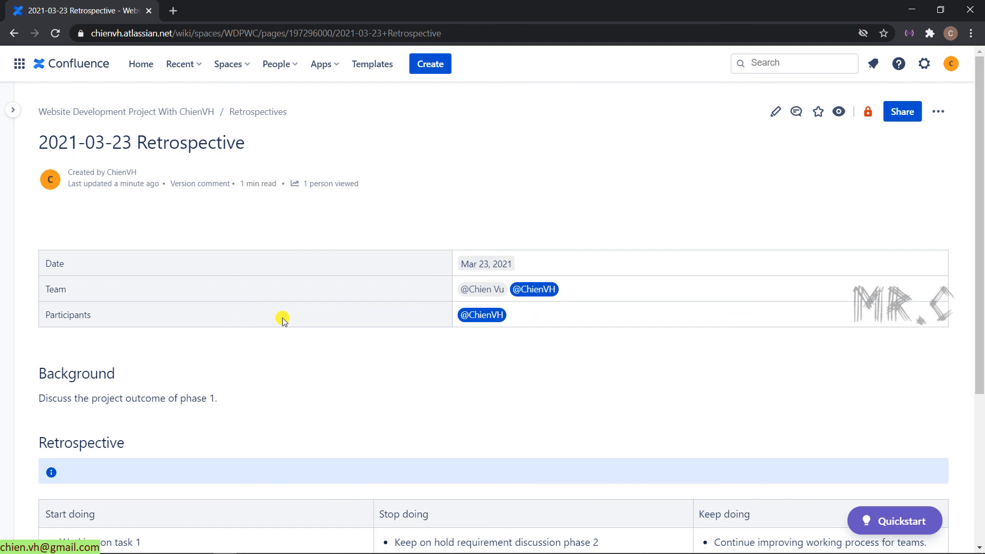
{"action": "mouse_move", "coordinate": [278, 325]}
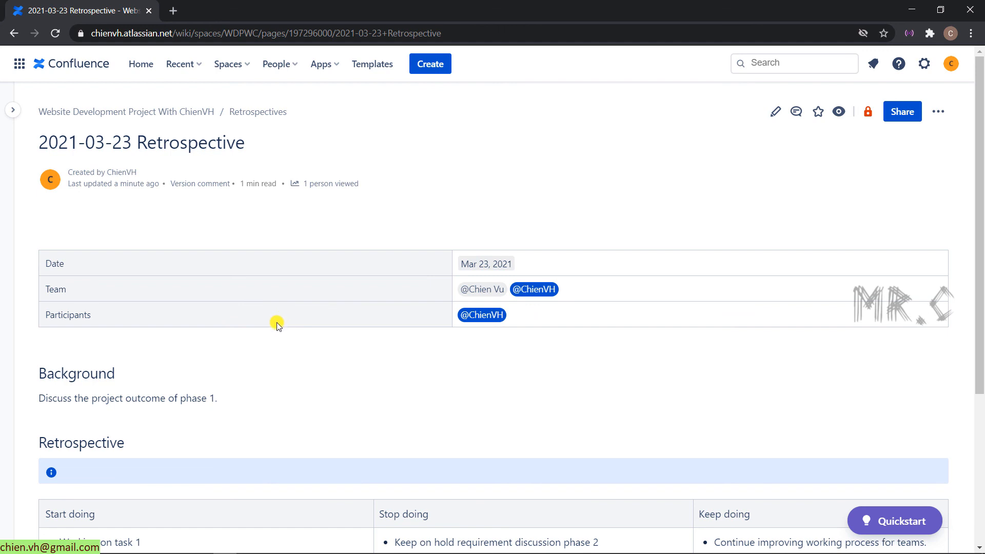
{"action": "scroll", "scroll_direction": "down", "scroll_amount": 3}
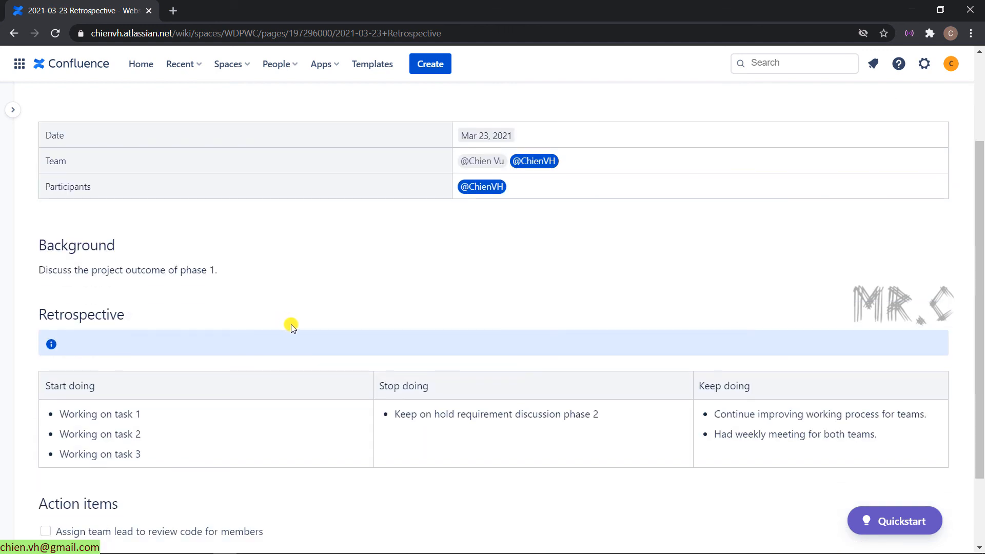
{"action": "scroll", "scroll_direction": "up", "scroll_amount": 3}
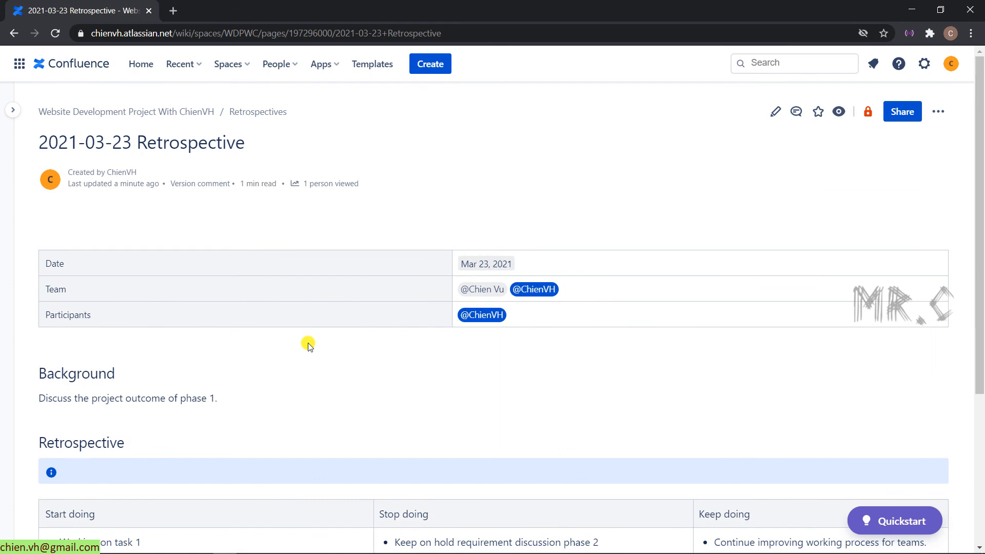
{"action": "mouse_move", "coordinate": [304, 360]}
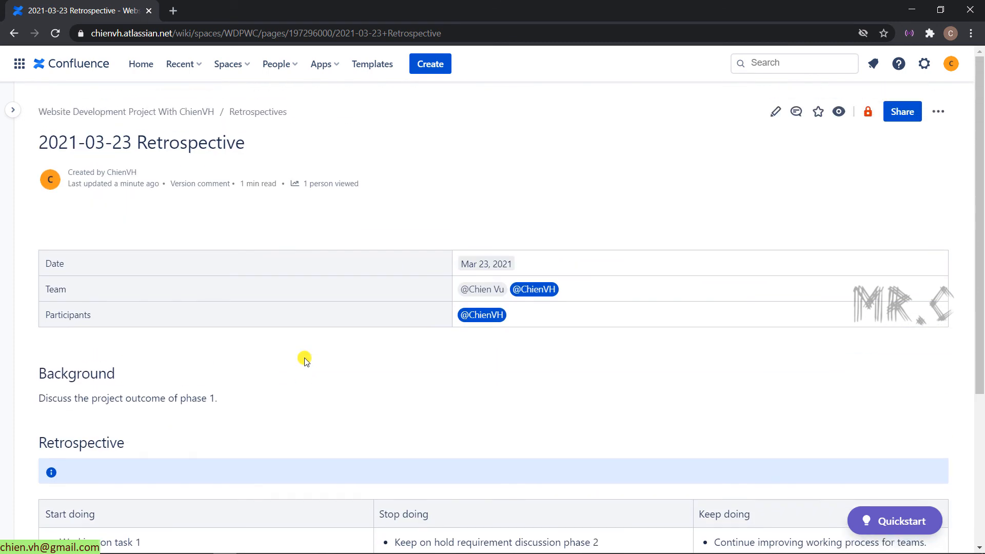